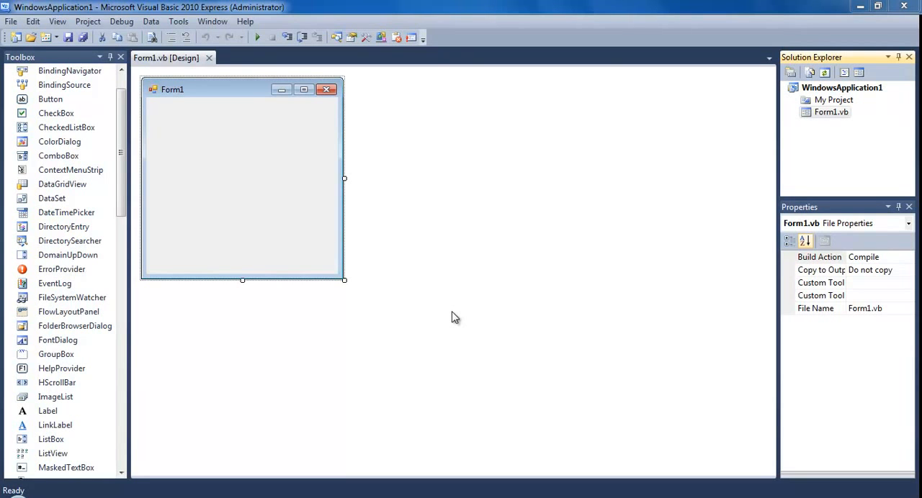
pyautogui.moveTo(245, 222)
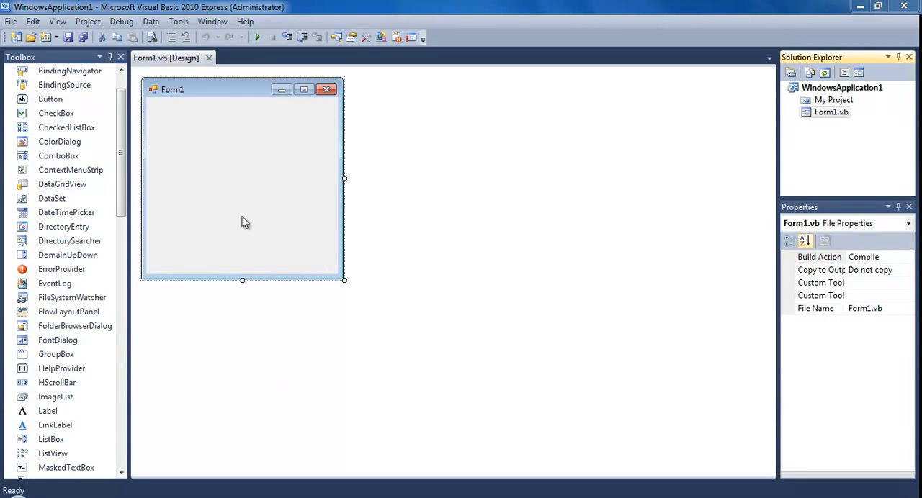
pyautogui.moveTo(302, 210)
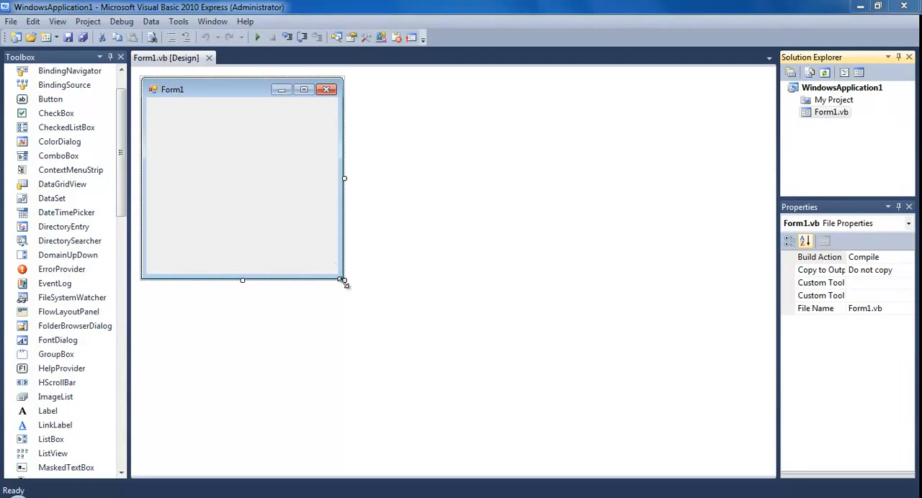
# Resize the form to 904 × 550 and set its title to 'My Web Browser'.
pyautogui.moveTo(344, 280); pyautogui.dragTo(743, 454)
pyautogui.write('My Web Br')
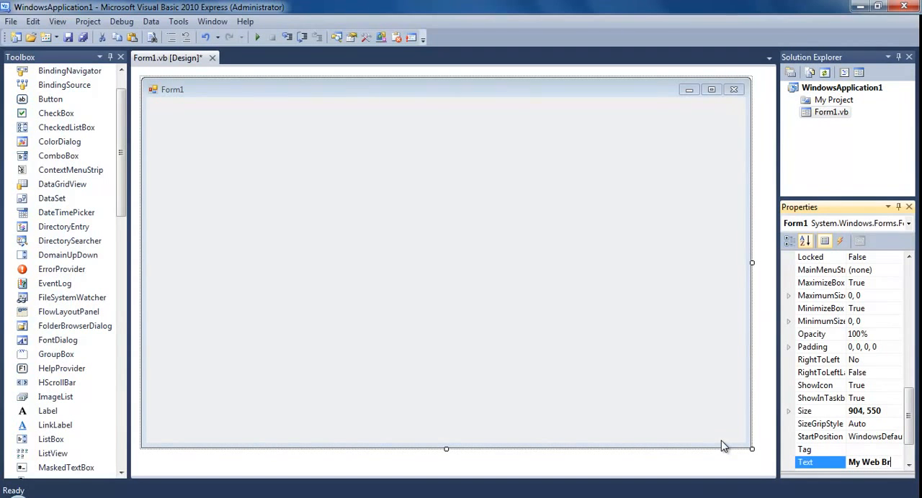
pyautogui.press('Return')
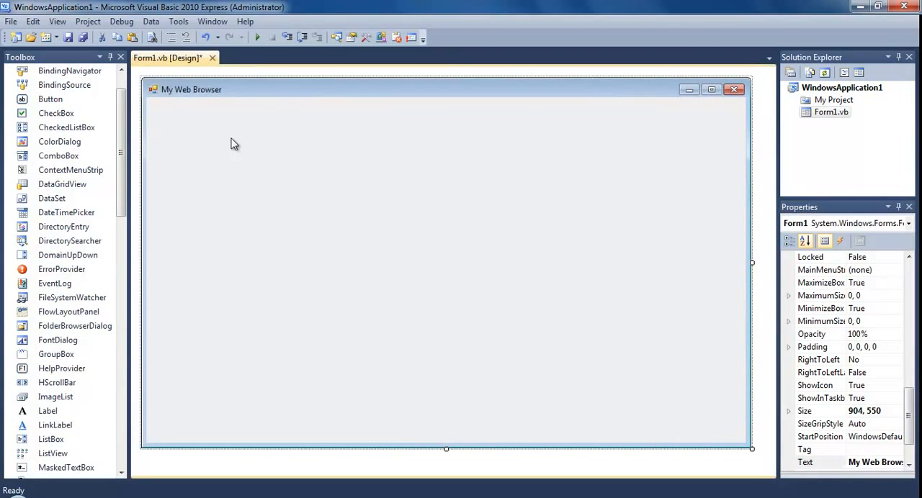
# Place three buttons captioned '<', '>' and 'R' side by side at the top-left.
pyautogui.scroll(3)
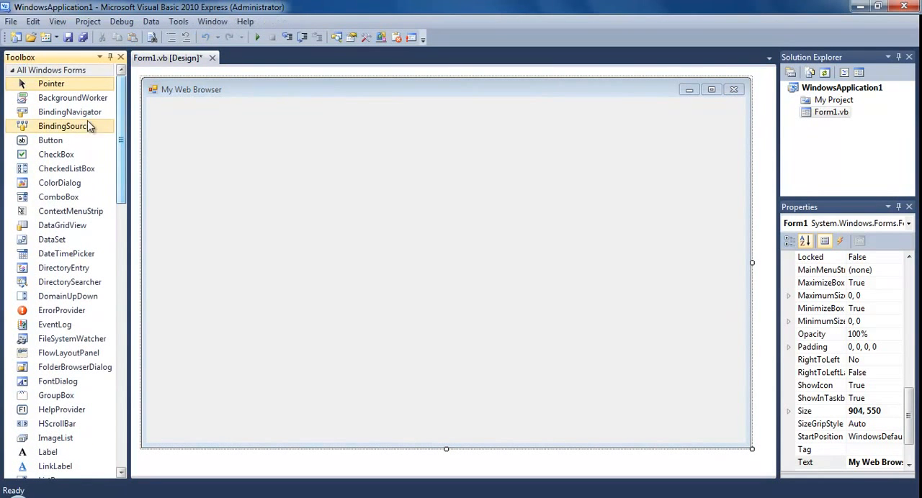
pyautogui.moveTo(50, 140); pyautogui.dragTo(171, 114)
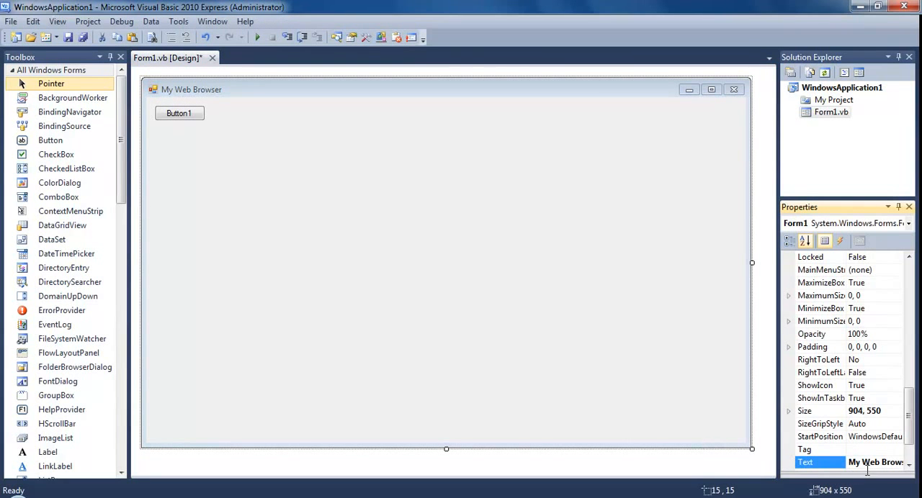
pyautogui.click(179, 113)
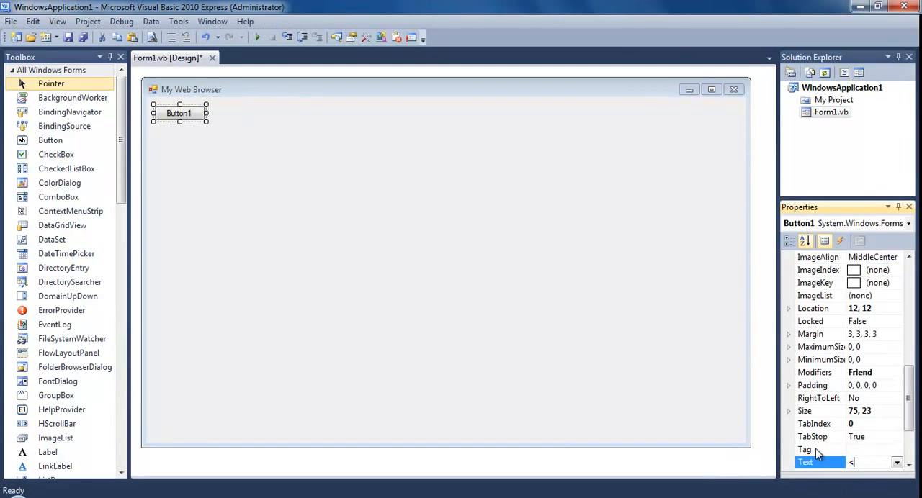
pyautogui.write('<')
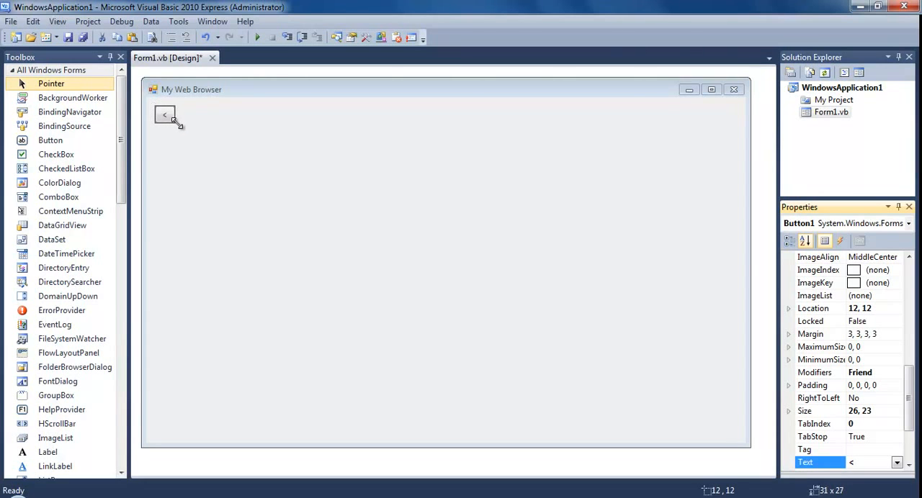
pyautogui.click(211, 141)
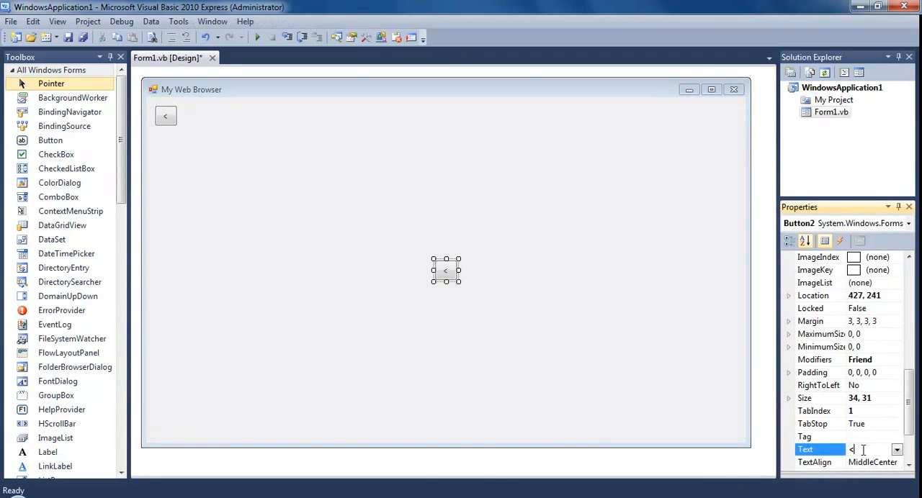
pyautogui.write('>')
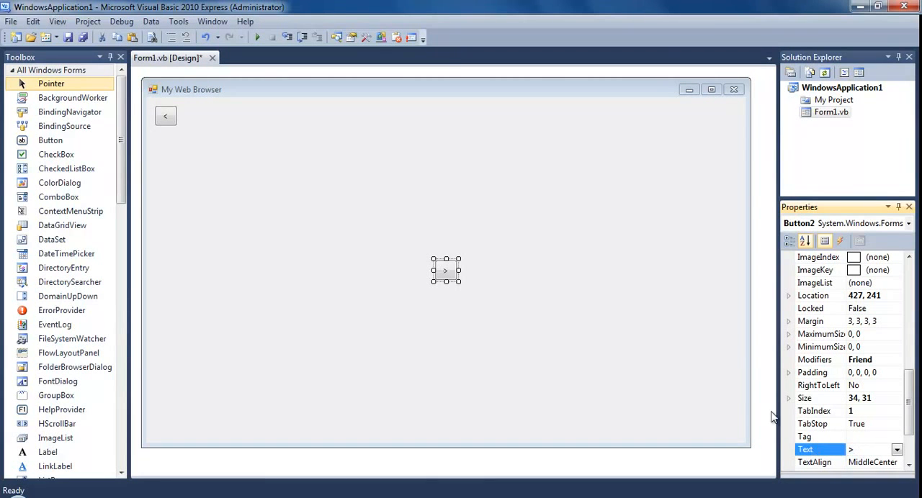
pyautogui.moveTo(445, 270); pyautogui.dragTo(192, 116)
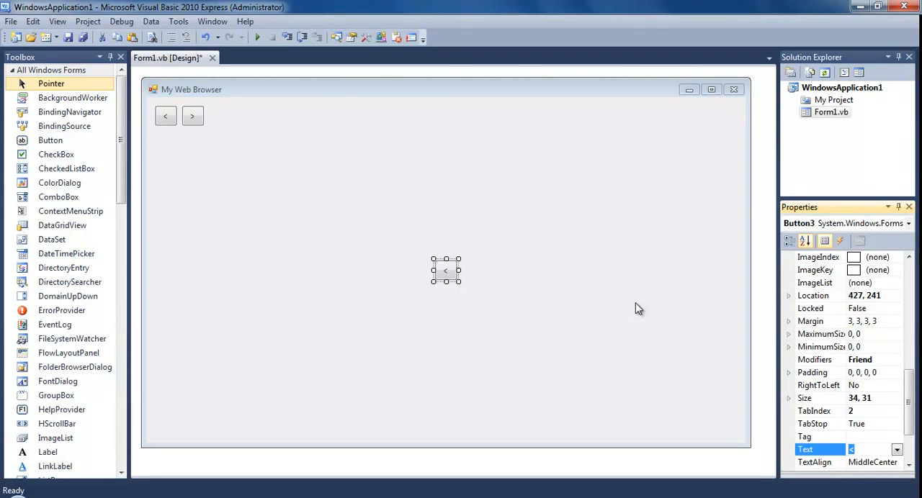
pyautogui.write('R')
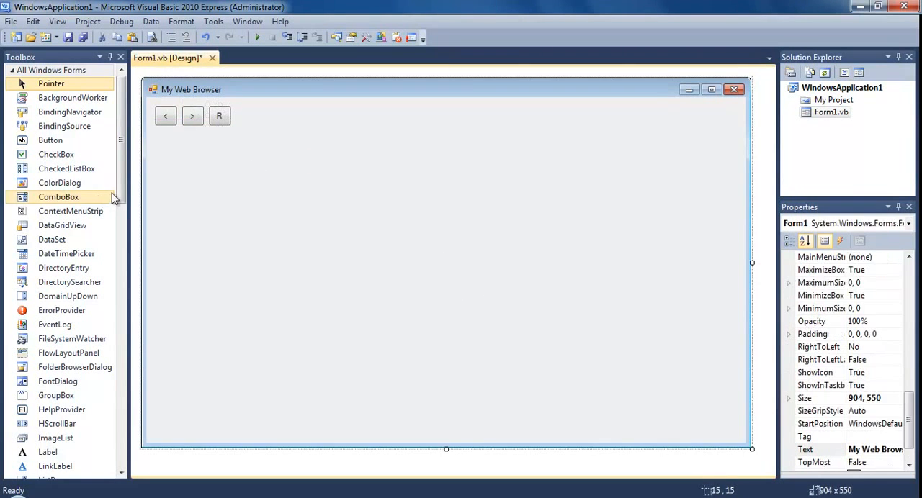
# Add a wide address text box after 'R', checking its font size, plus another button copy.
pyautogui.scroll(-3)
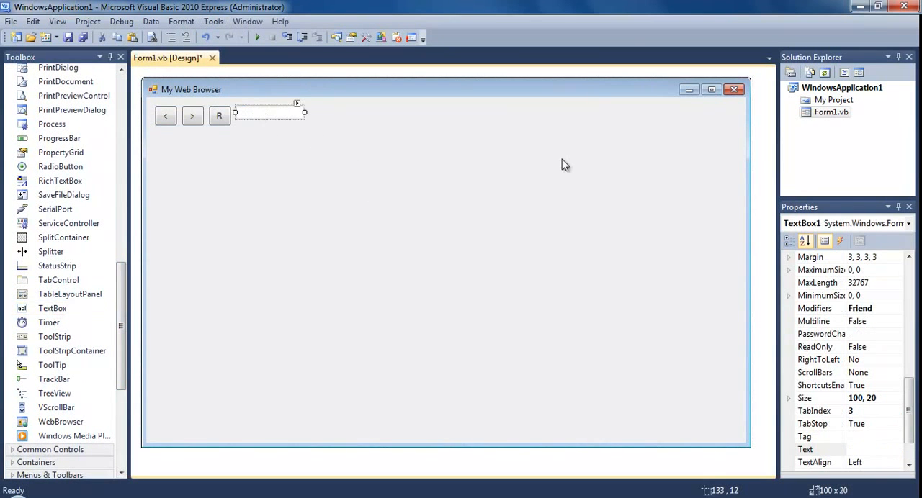
pyautogui.scroll(3)
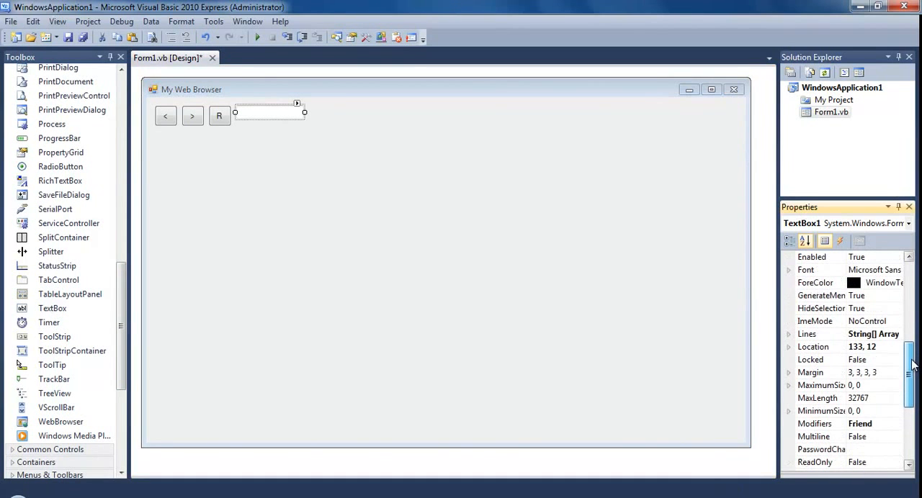
pyautogui.click(432, 288)
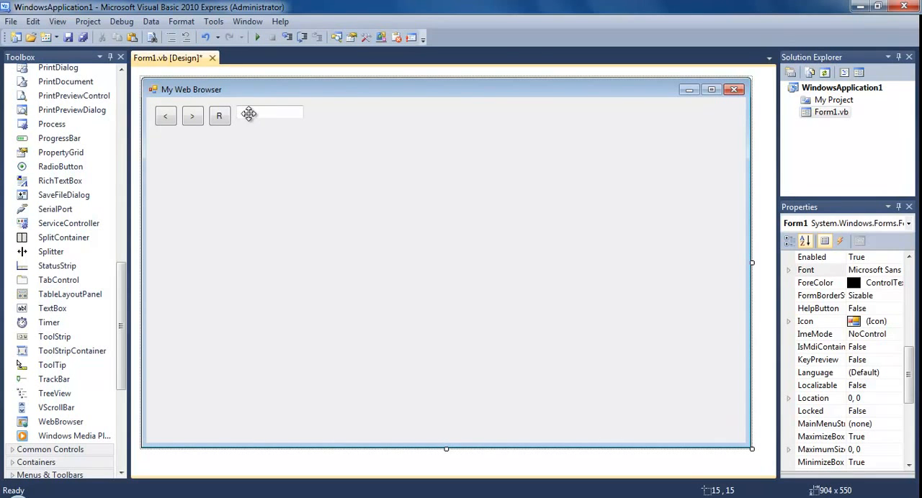
pyautogui.click(270, 113)
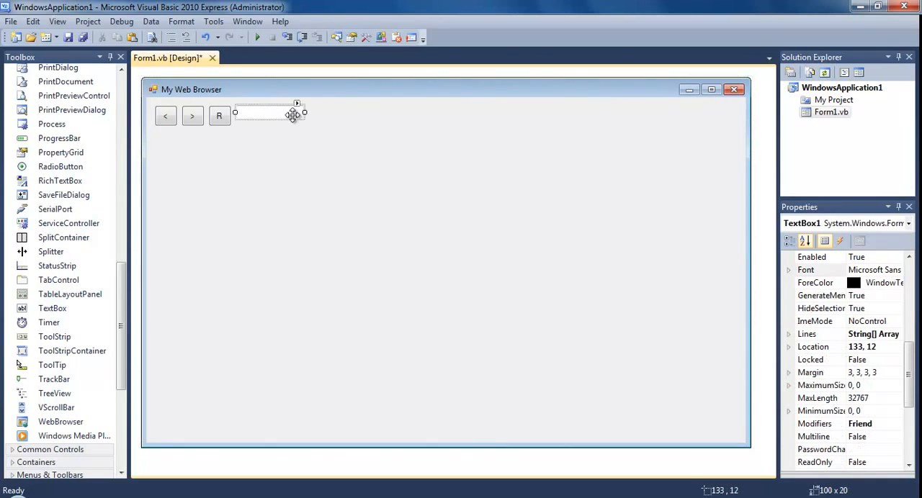
pyautogui.click(788, 269)
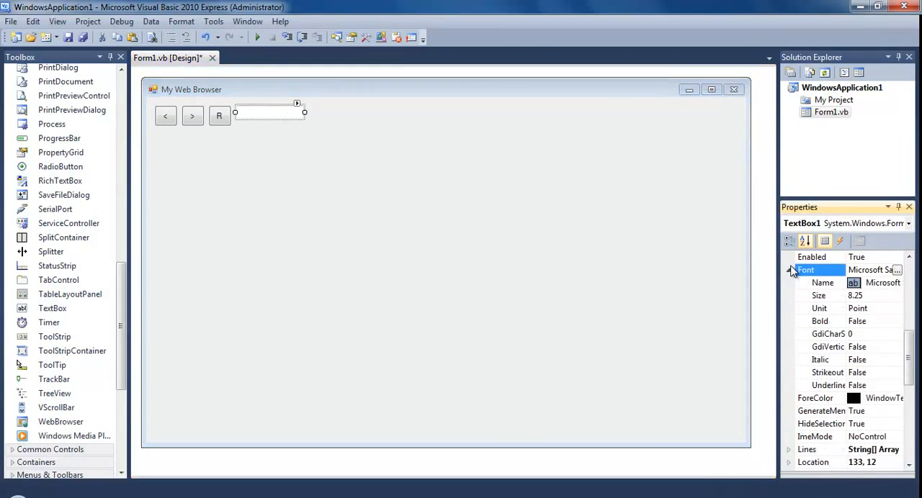
pyautogui.click(818, 296)
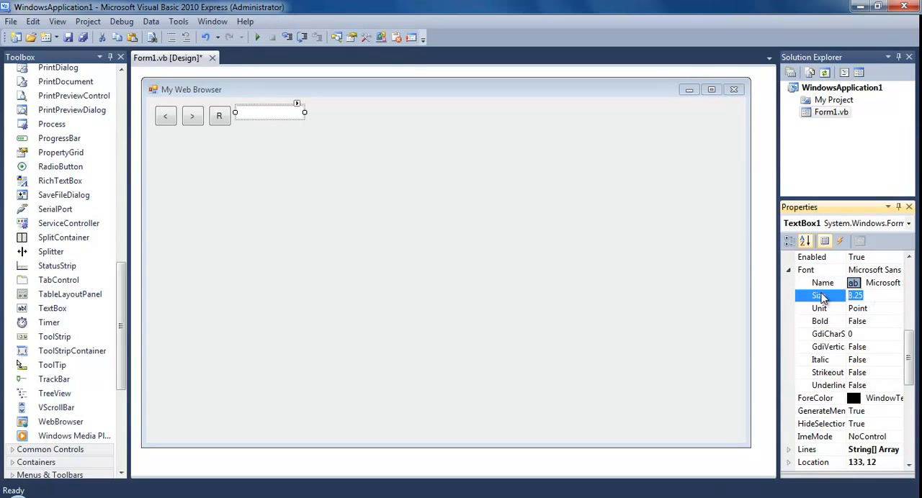
pyautogui.click(547, 281)
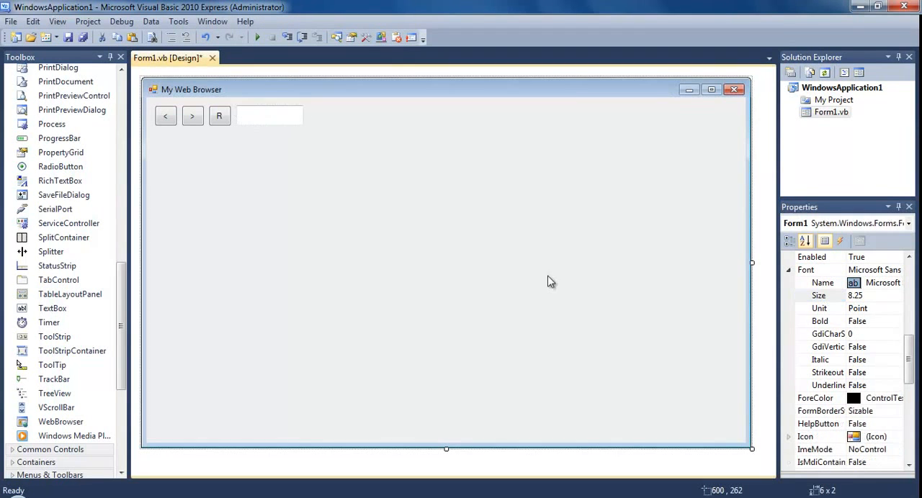
pyautogui.click(268, 115)
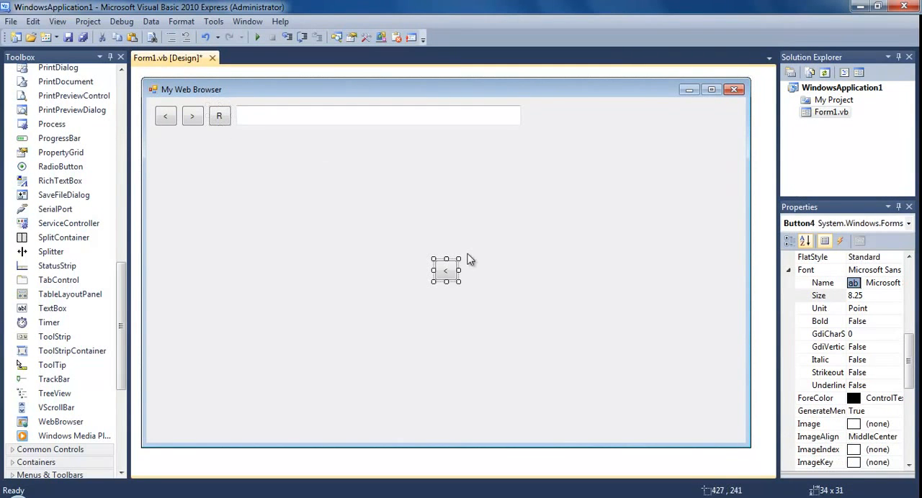
# Put the Go button beside the address box and paste a copy of both.
pyautogui.scroll(-3)
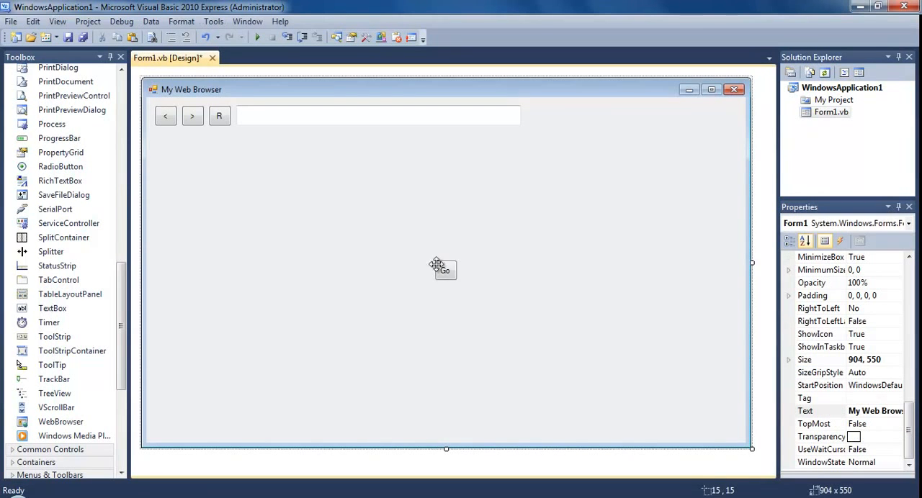
pyautogui.click(536, 118)
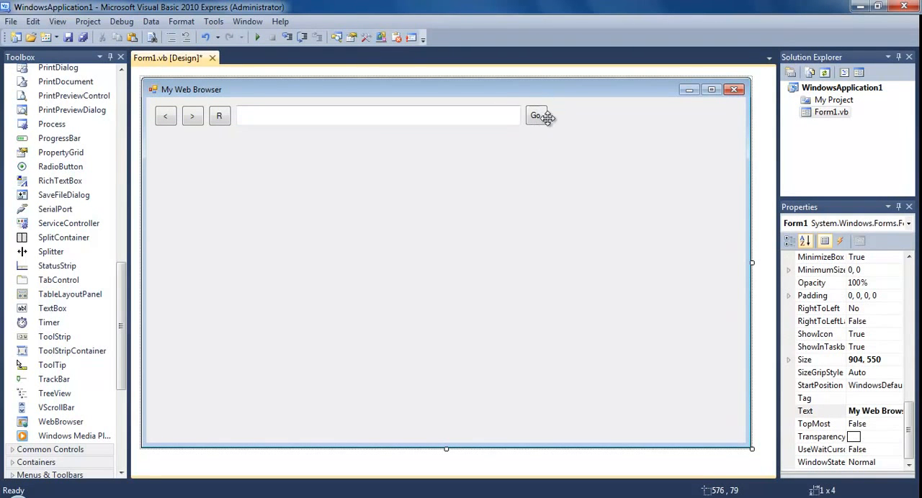
pyautogui.moveTo(446, 157)
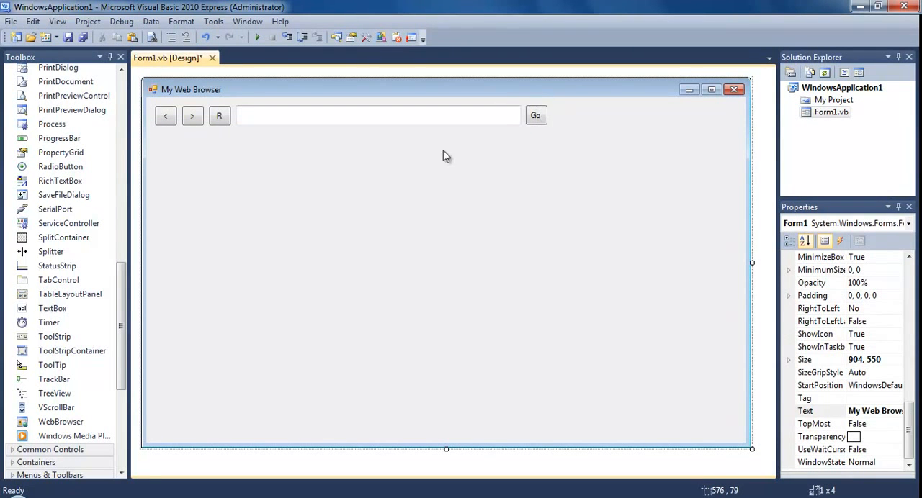
pyautogui.click(374, 115)
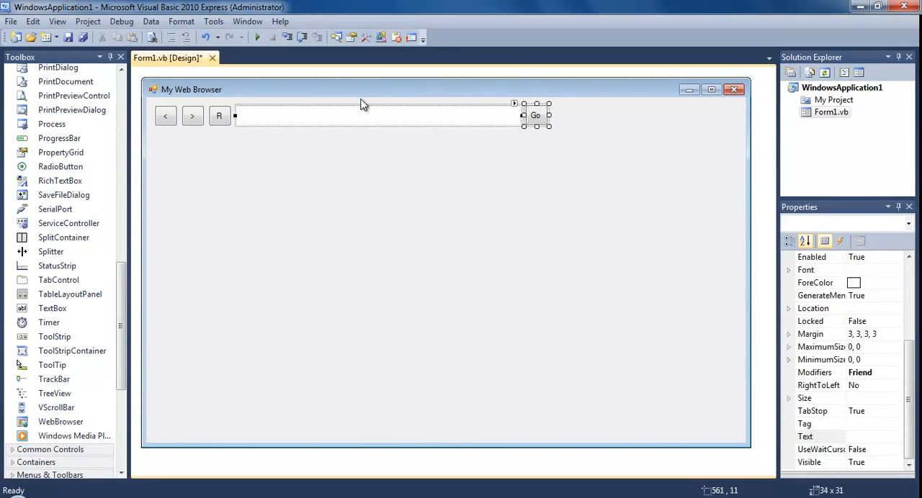
pyautogui.click(401, 306)
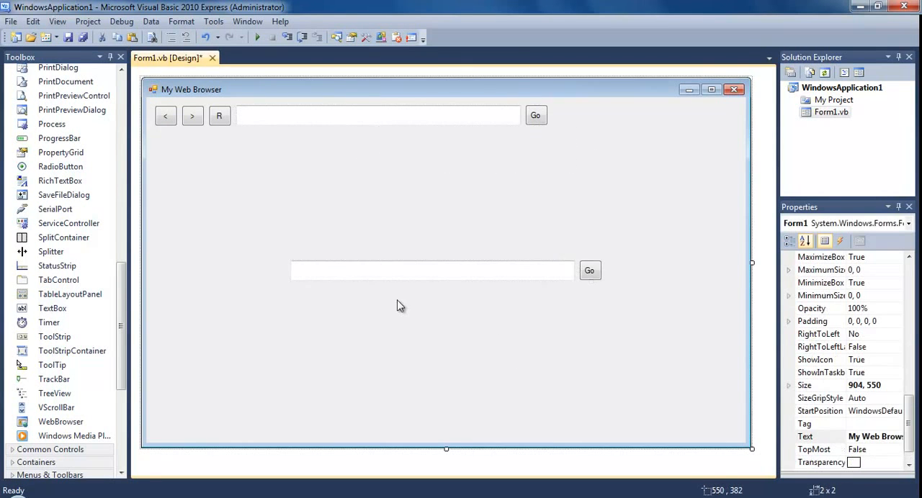
# Caption the copied button 'Search' and move it with its text box to the top right.
pyautogui.click(589, 270)
pyautogui.write('S')
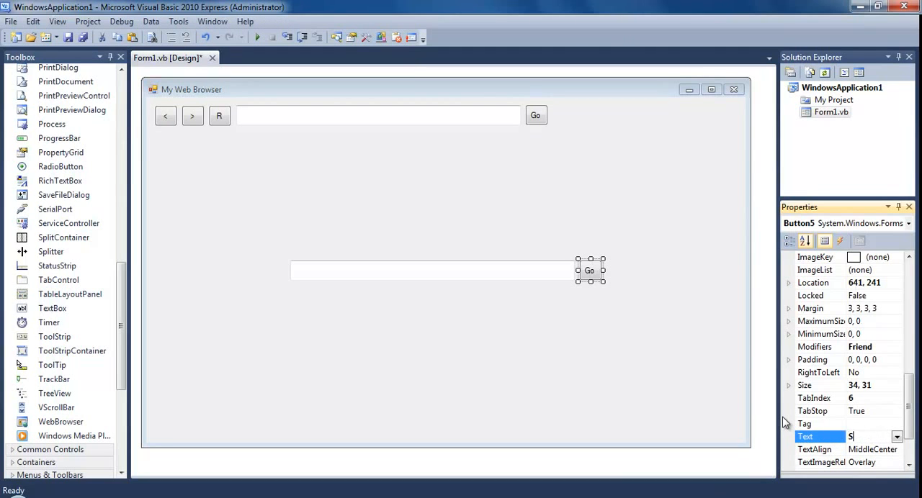
pyautogui.write('earch')
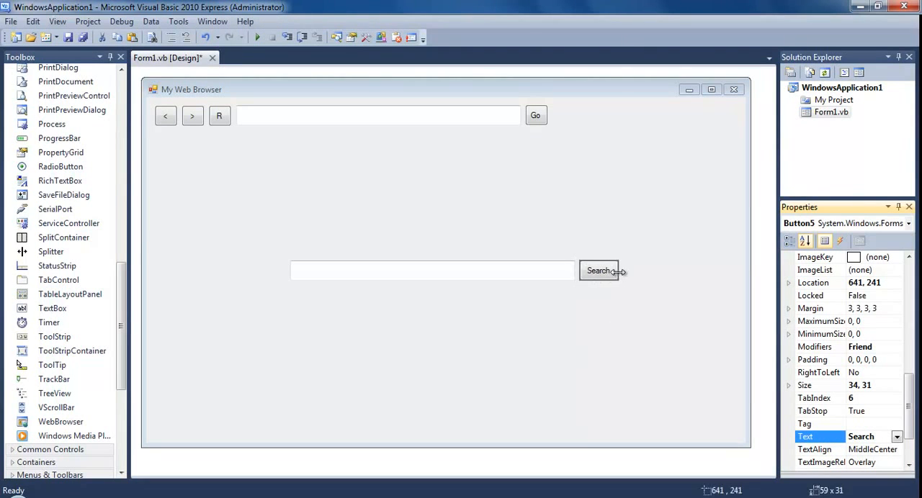
pyautogui.click(432, 270)
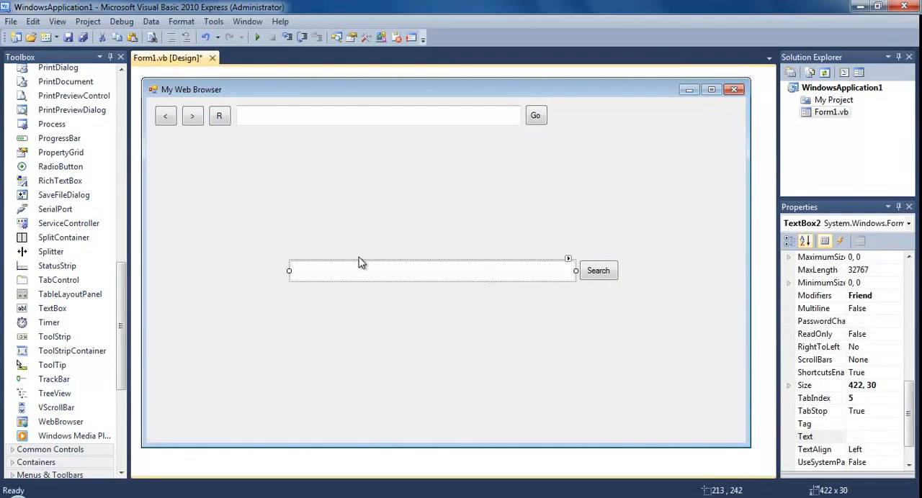
pyautogui.moveTo(289, 271); pyautogui.dragTo(465, 270)
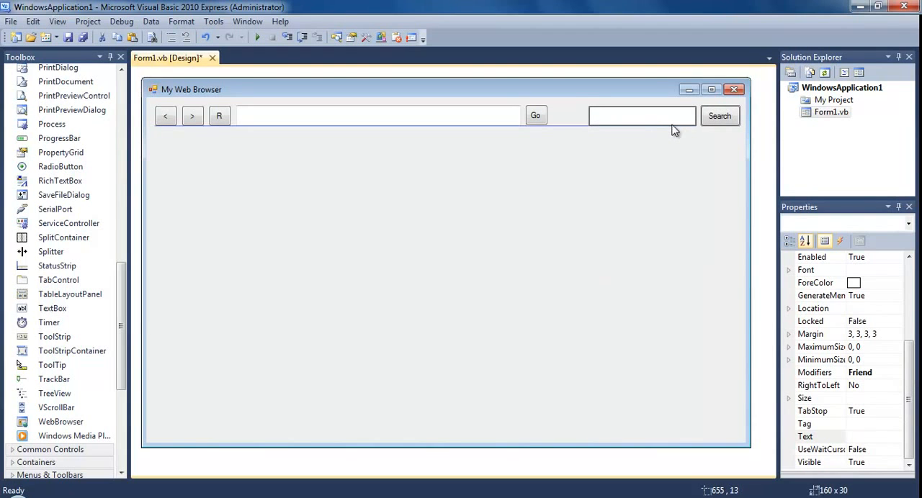
pyautogui.click(719, 115)
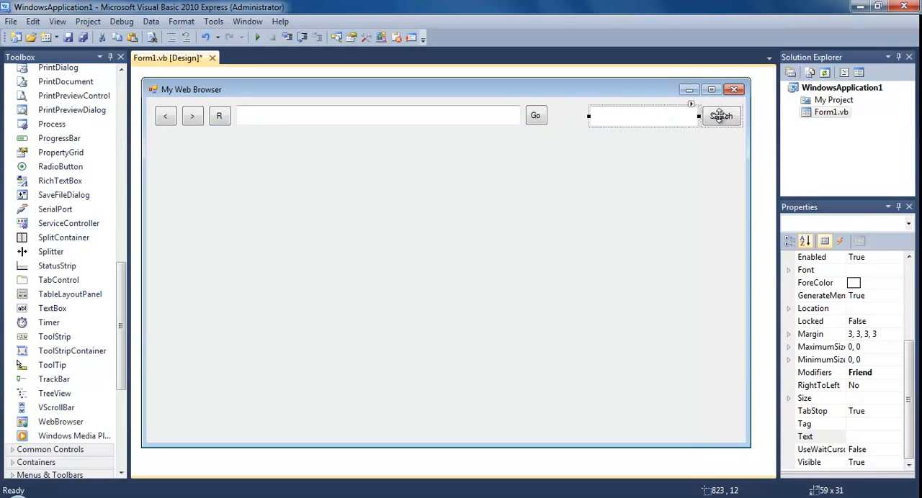
pyautogui.click(643, 153)
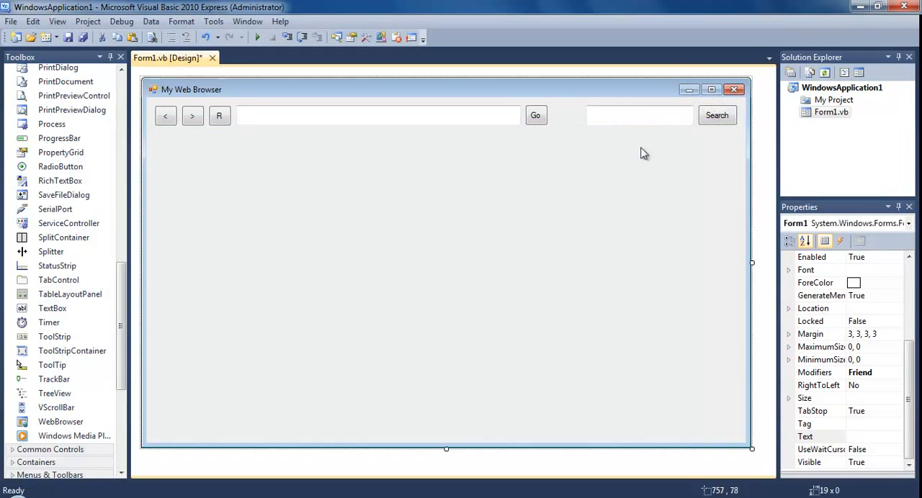
# Add a WebBrowser control sized 864 × 451 filling the form below the top controls.
pyautogui.click(637, 115)
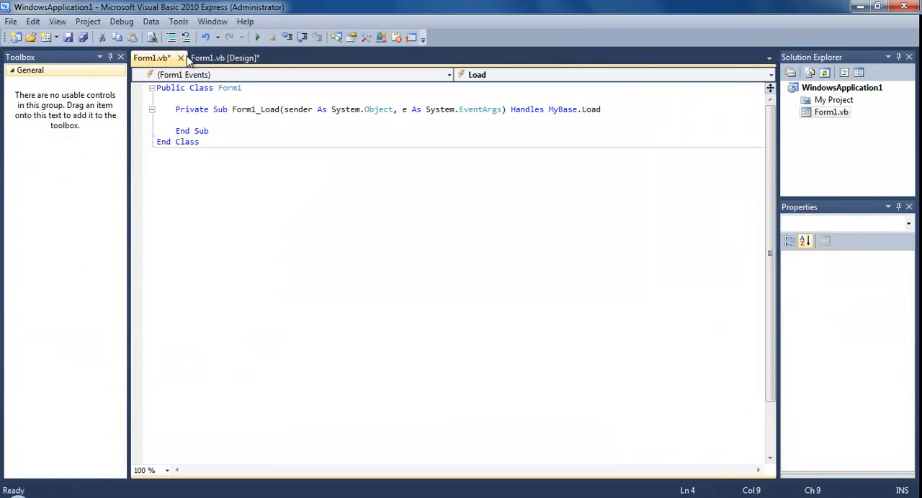
pyautogui.click(224, 58)
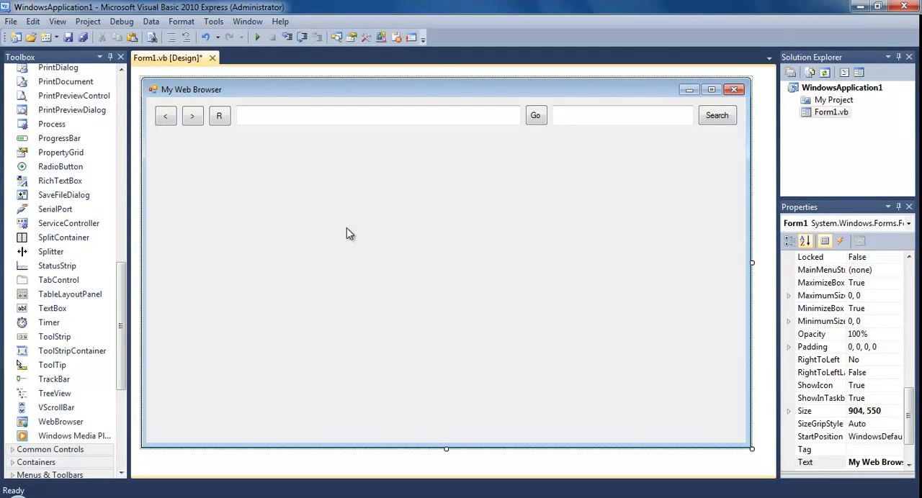
pyautogui.moveTo(348, 216)
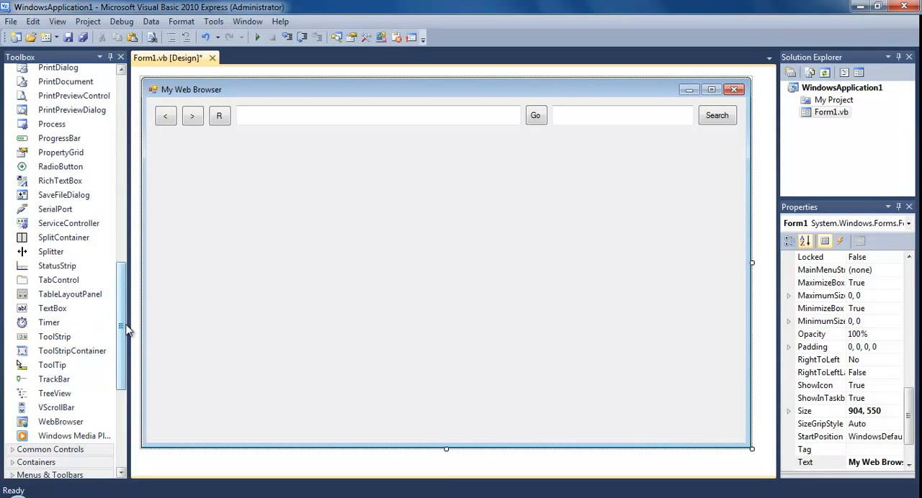
pyautogui.moveTo(74, 435)
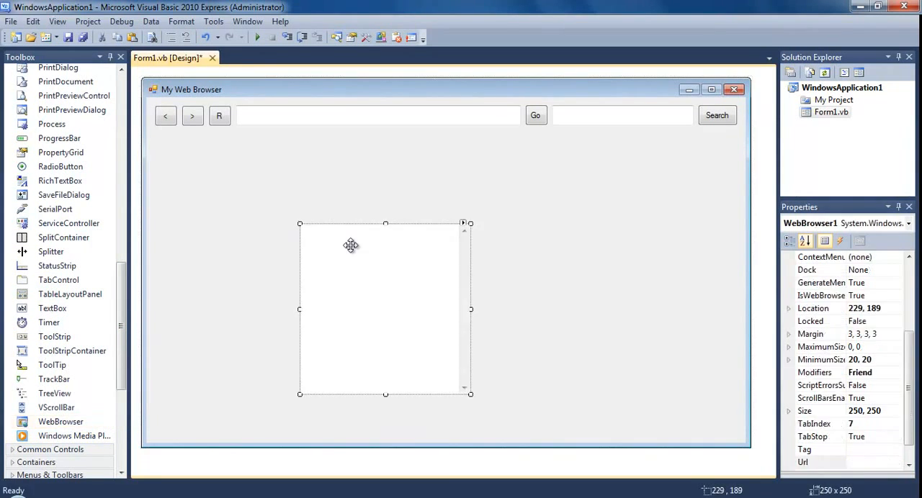
pyautogui.moveTo(351, 245); pyautogui.dragTo(206, 180)
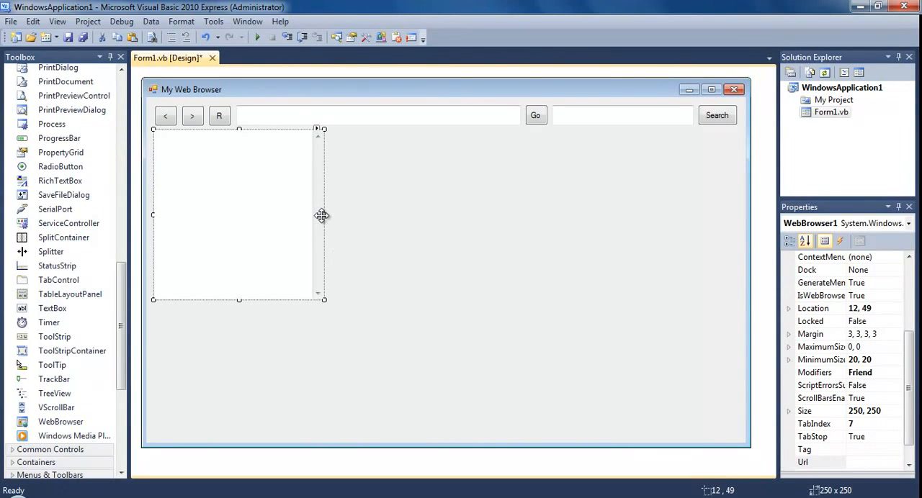
pyautogui.moveTo(324, 215); pyautogui.dragTo(662, 175)
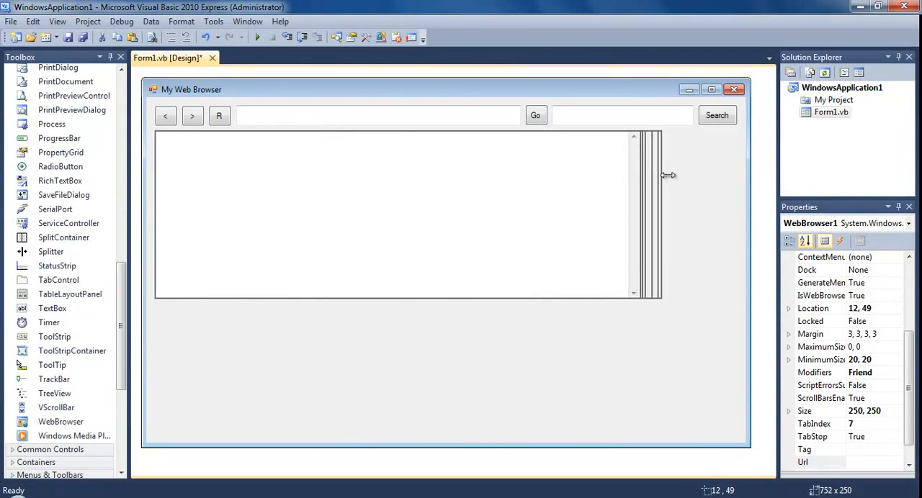
pyautogui.moveTo(660, 214); pyautogui.dragTo(734, 215)
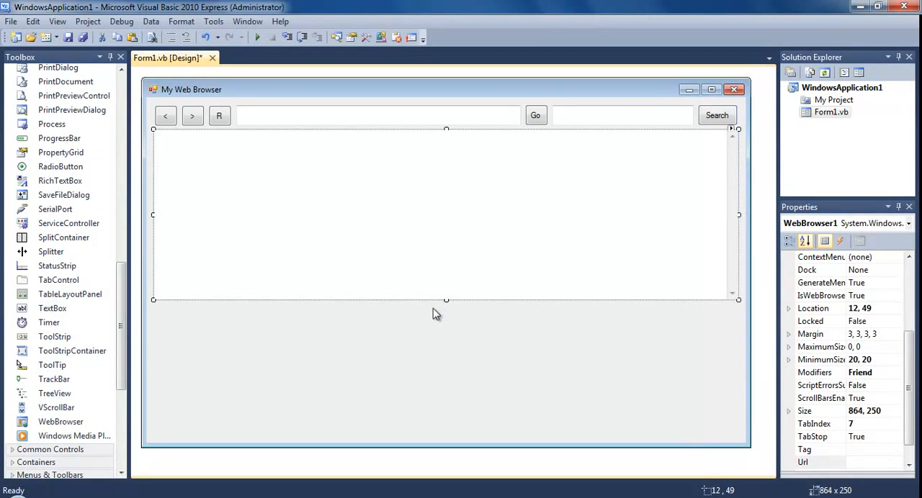
pyautogui.moveTo(445, 300); pyautogui.dragTo(445, 444)
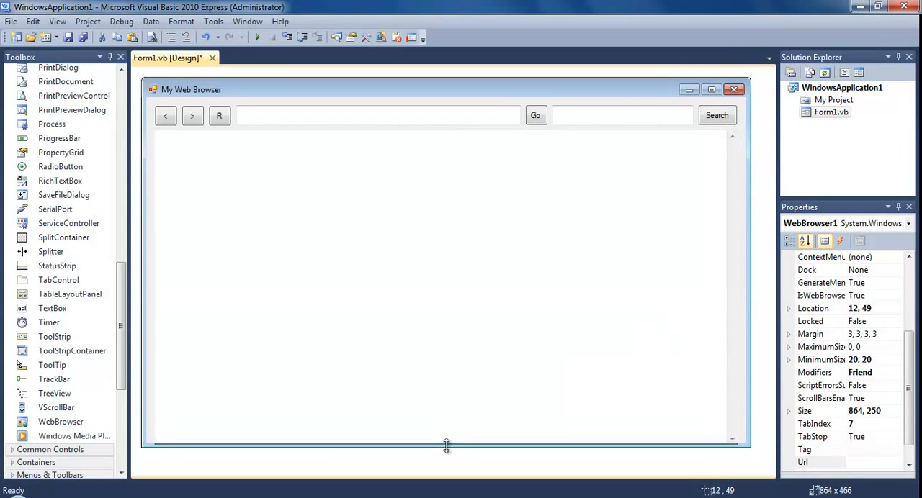
pyautogui.click(446, 288)
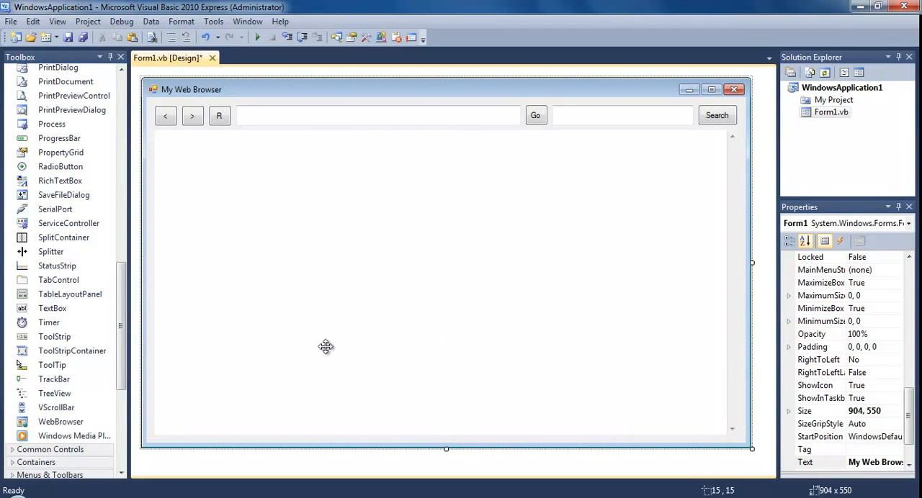
pyautogui.click(366, 313)
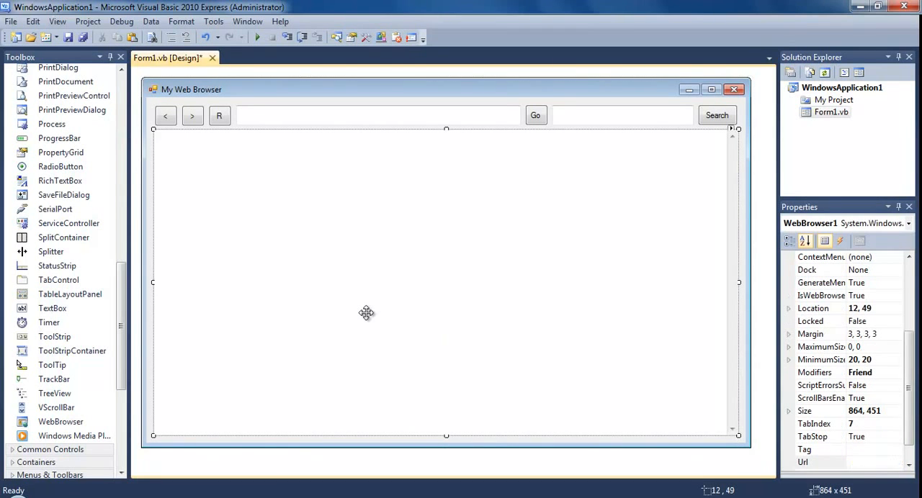
pyautogui.moveTo(248, 51)
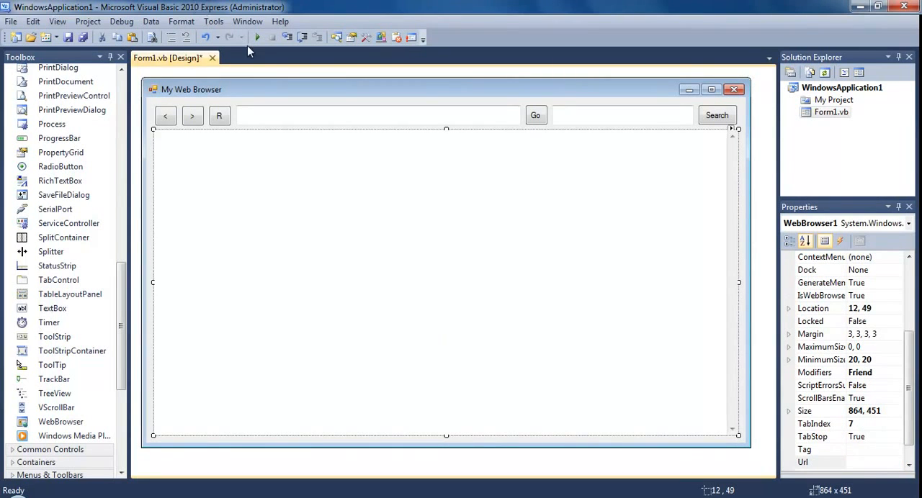
# Run My Web Browser with Start Debugging and maximize its window.
pyautogui.click(257, 37)
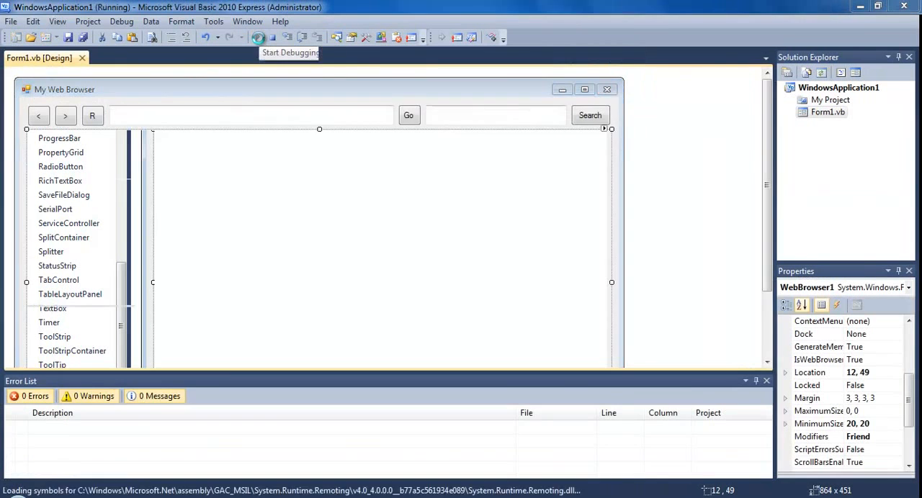
pyautogui.click(257, 37)
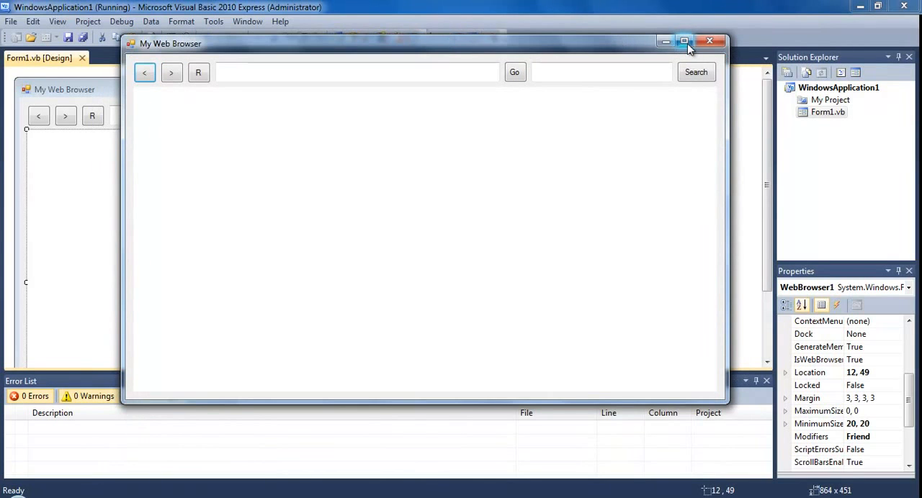
pyautogui.click(683, 41)
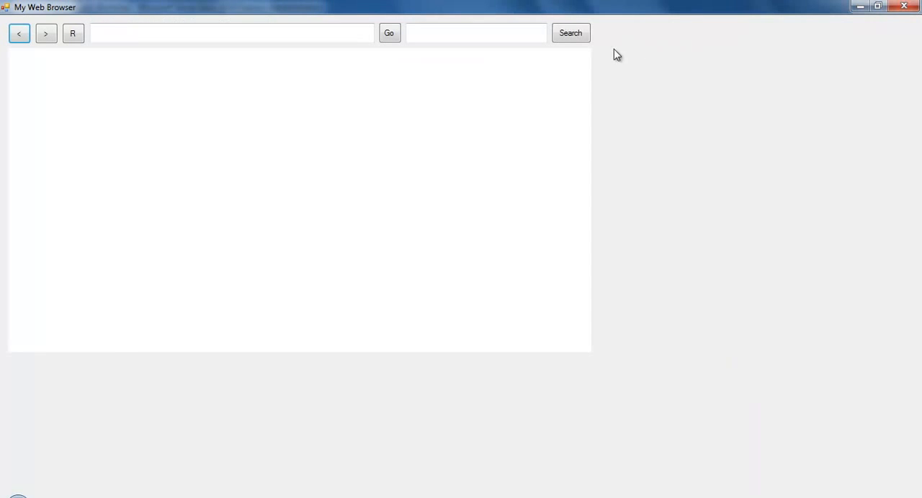
pyautogui.moveTo(218, 307)
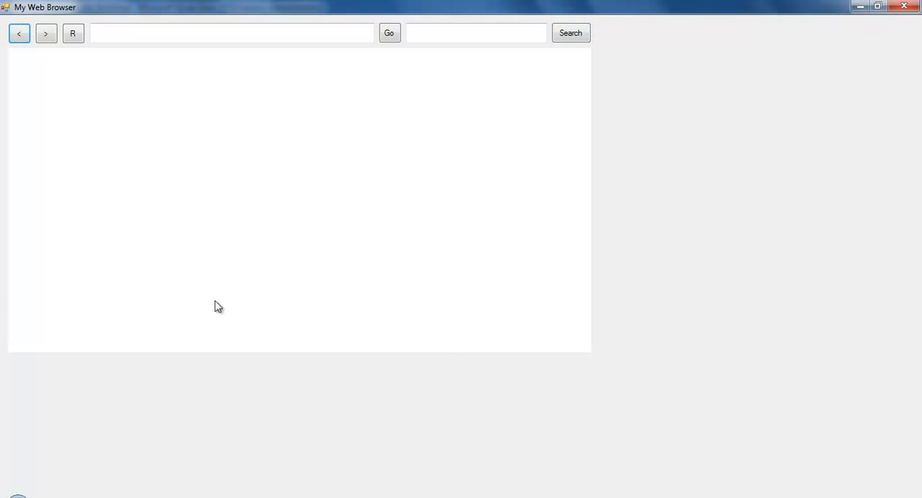
pyautogui.moveTo(435, 151)
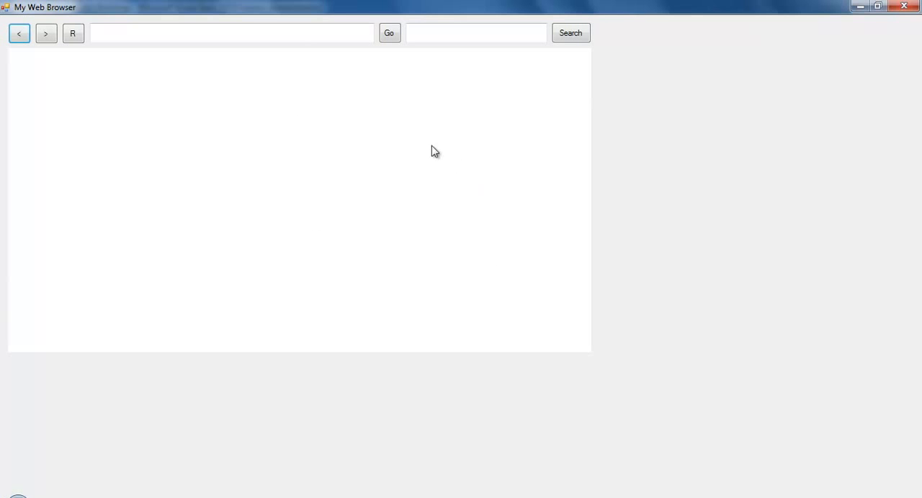
pyautogui.moveTo(893, 182)
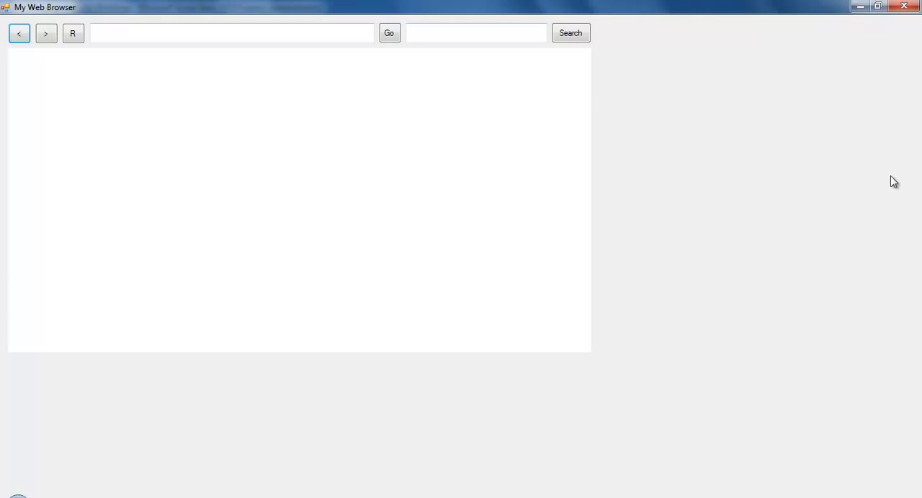
pyautogui.moveTo(523, 56)
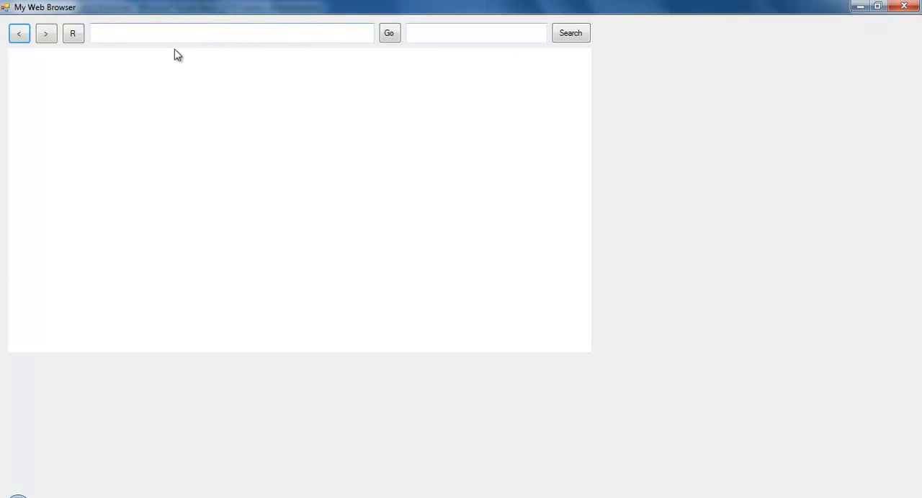
pyautogui.moveTo(788, 58)
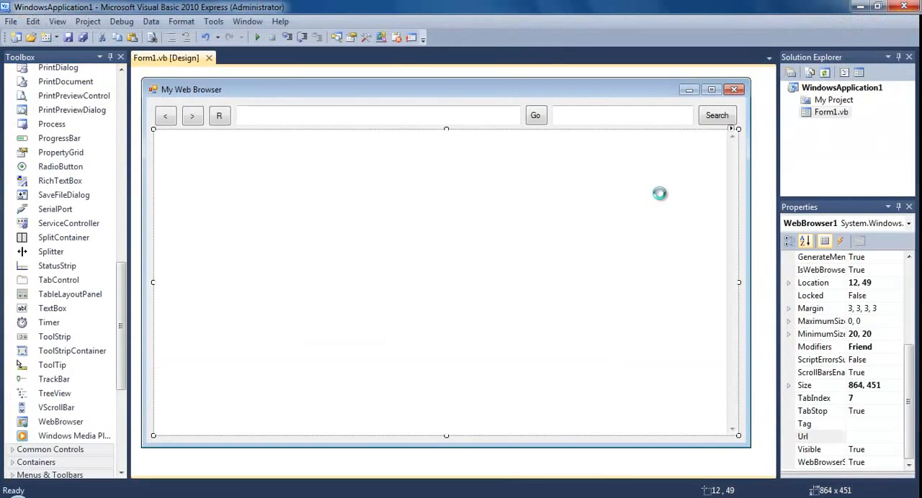
pyautogui.moveTo(506, 300)
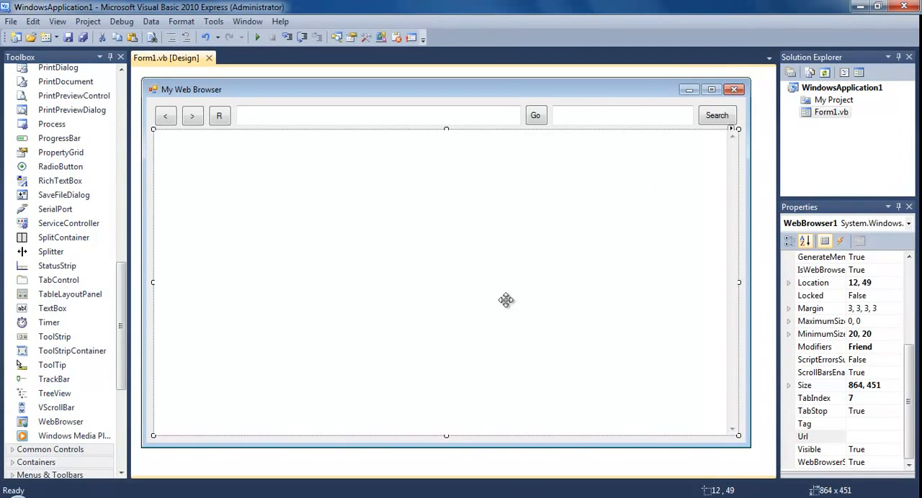
# Open the Anchor property editor for WebBrowser1, currently set to Top, Left.
pyautogui.scroll(3)
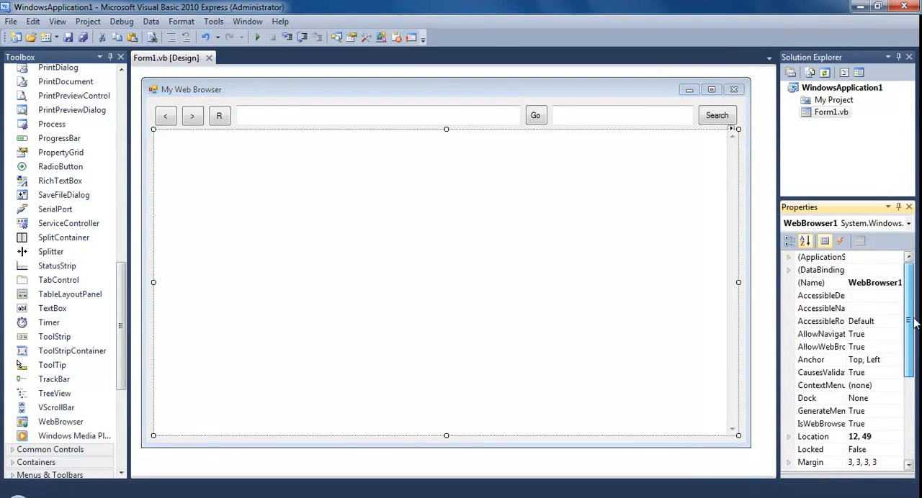
pyautogui.click(821, 359)
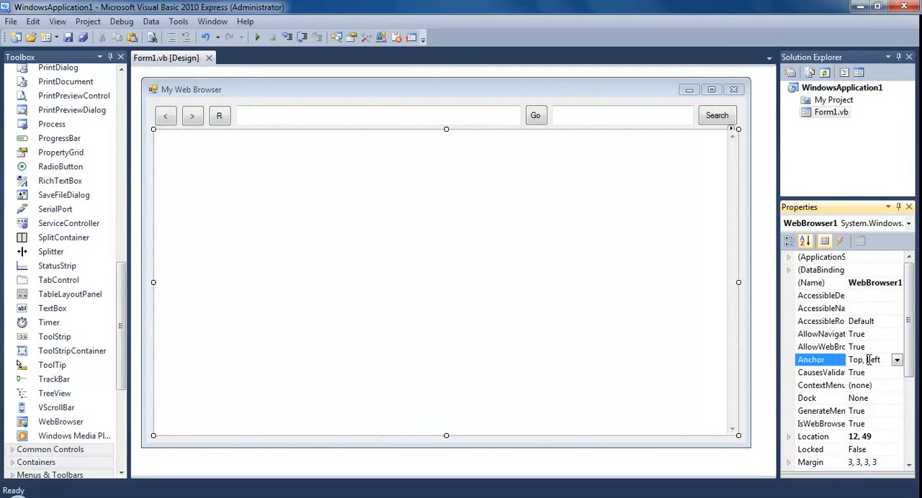
pyautogui.click(896, 360)
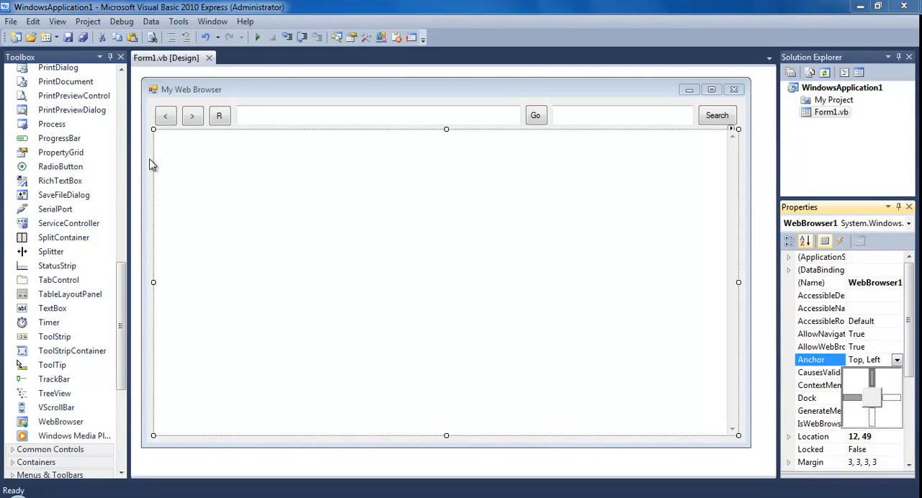
pyautogui.moveTo(675, 320)
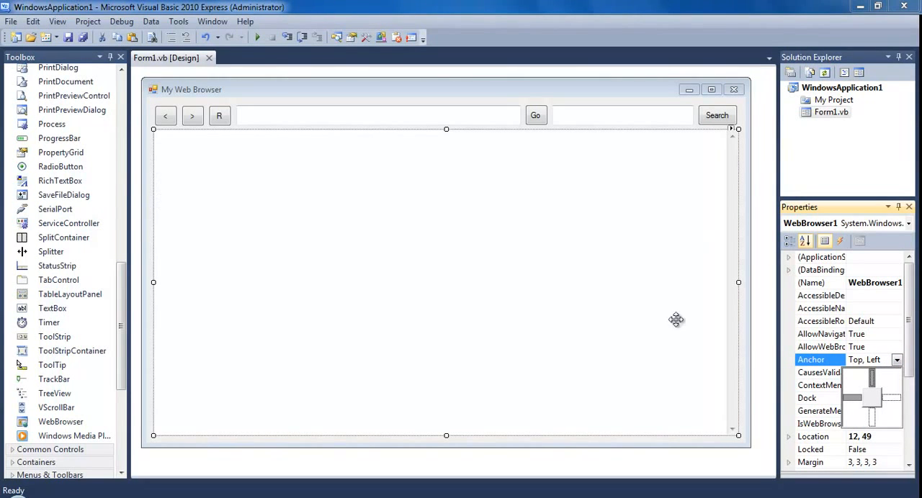
pyautogui.moveTo(853, 391)
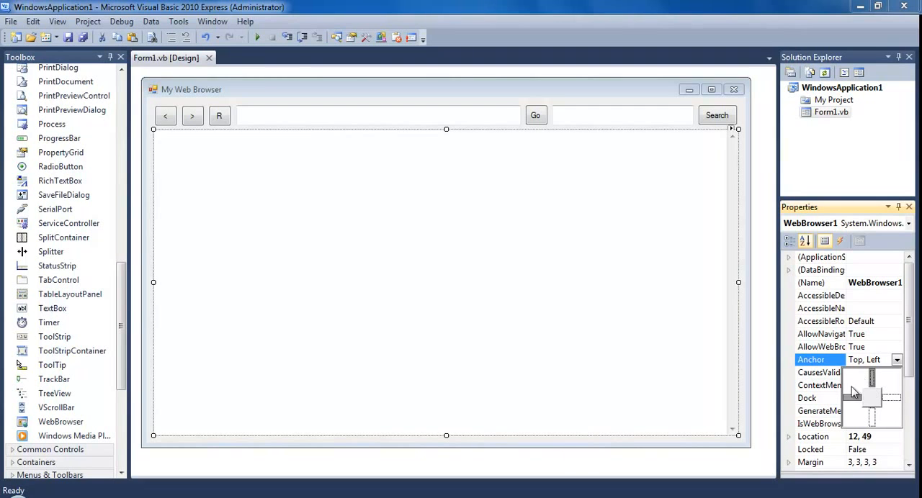
pyautogui.moveTo(873, 425)
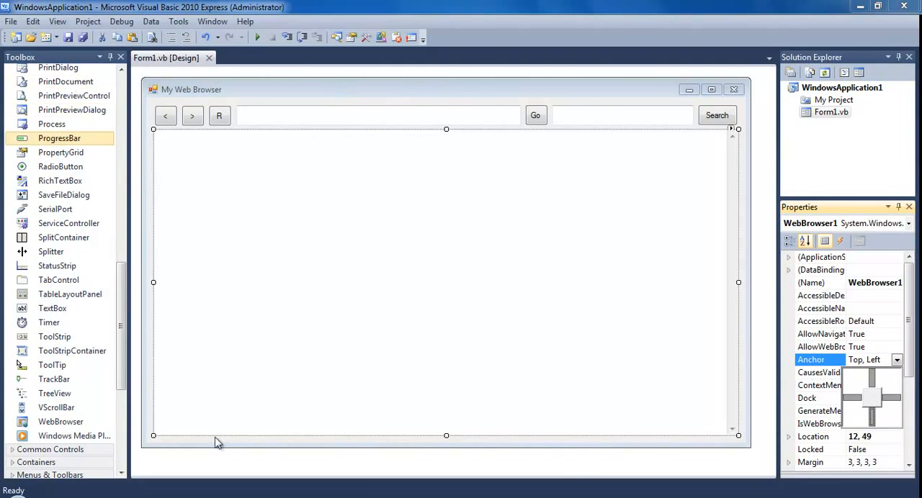
pyautogui.moveTo(877, 385)
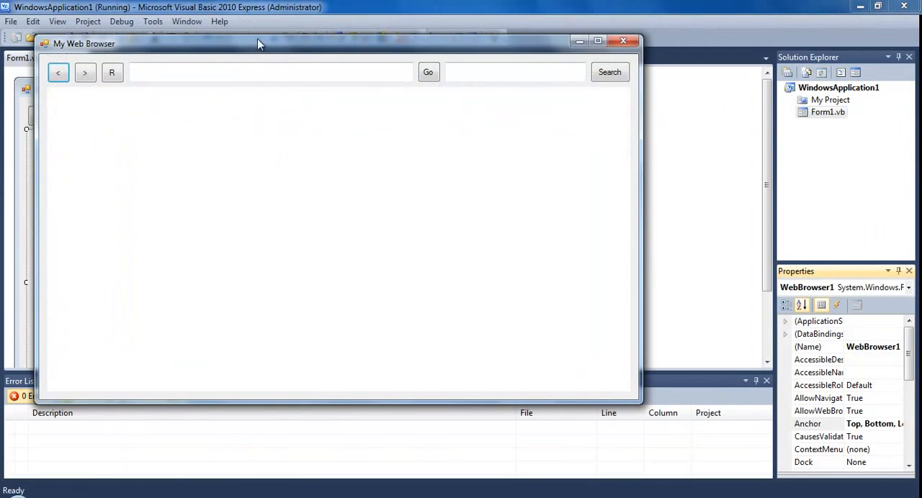
# Maximize the running form to check the browser area fills the window.
pyautogui.click(597, 40)
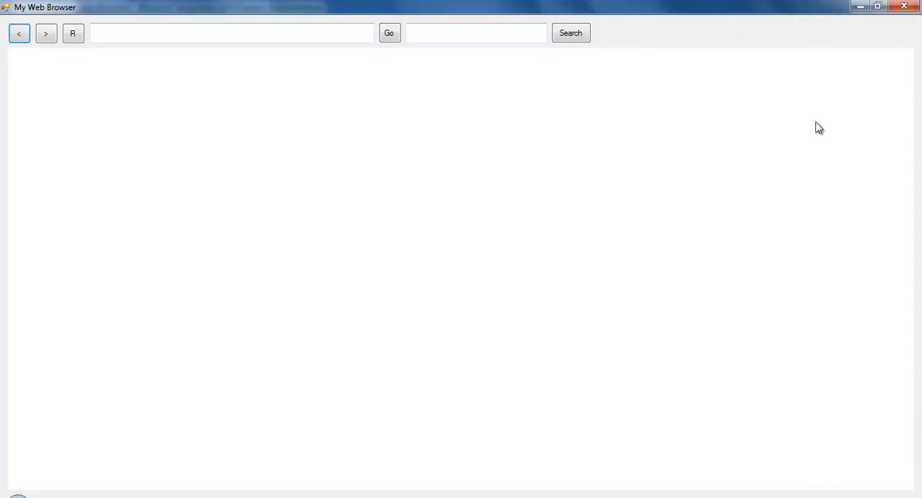
pyautogui.moveTo(450, 33)
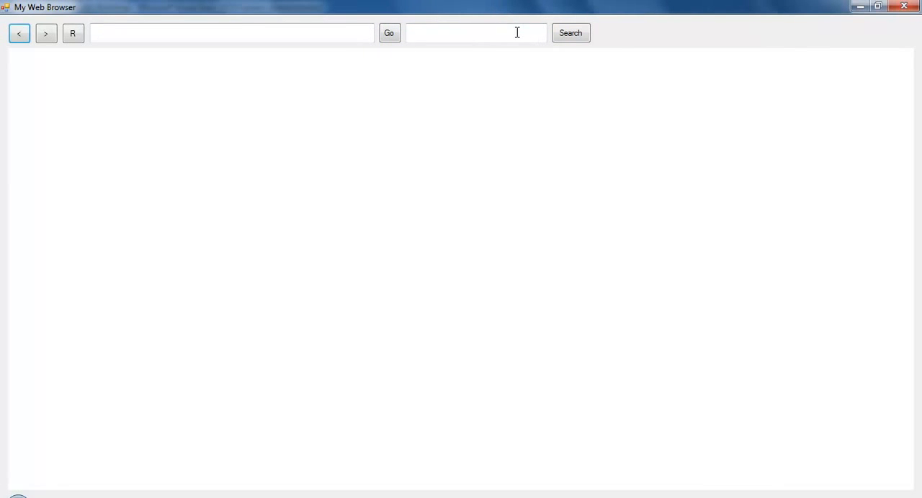
pyautogui.moveTo(850, 47)
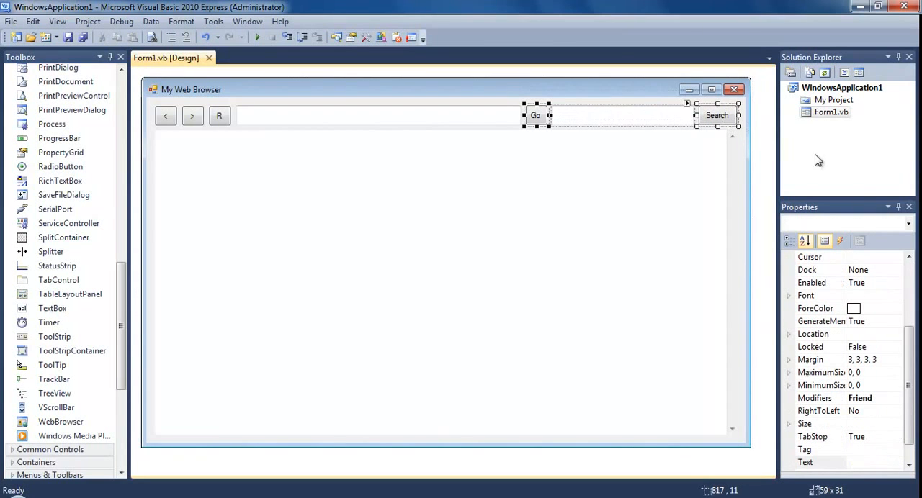
# Anchor Go, the search box and Search to Top, Right, then start debugging.
pyautogui.scroll(3)
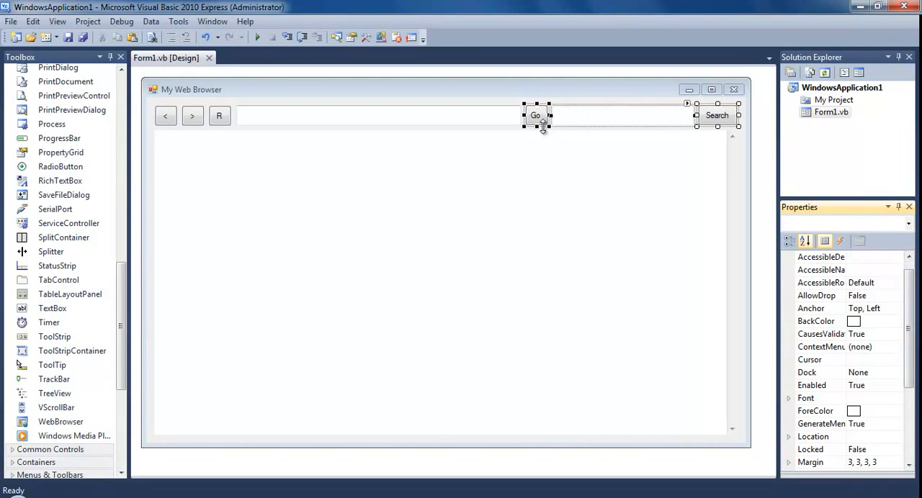
pyautogui.moveTo(626, 123)
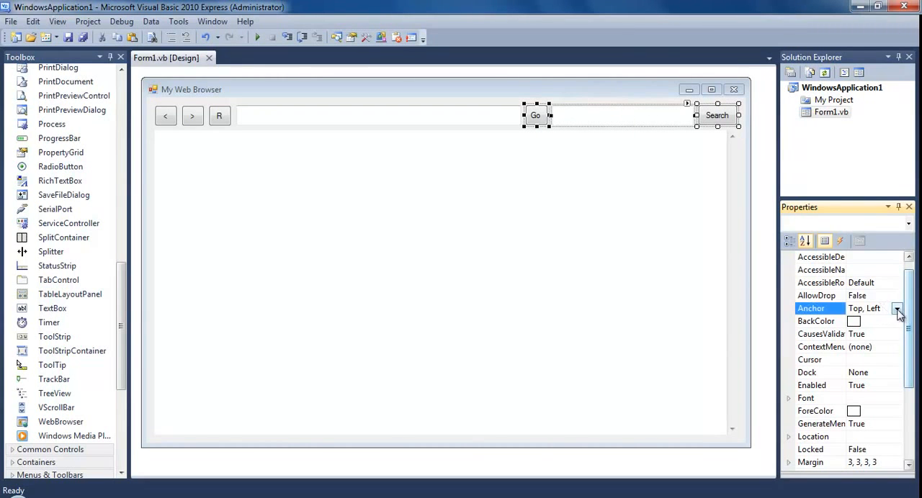
pyautogui.click(896, 308)
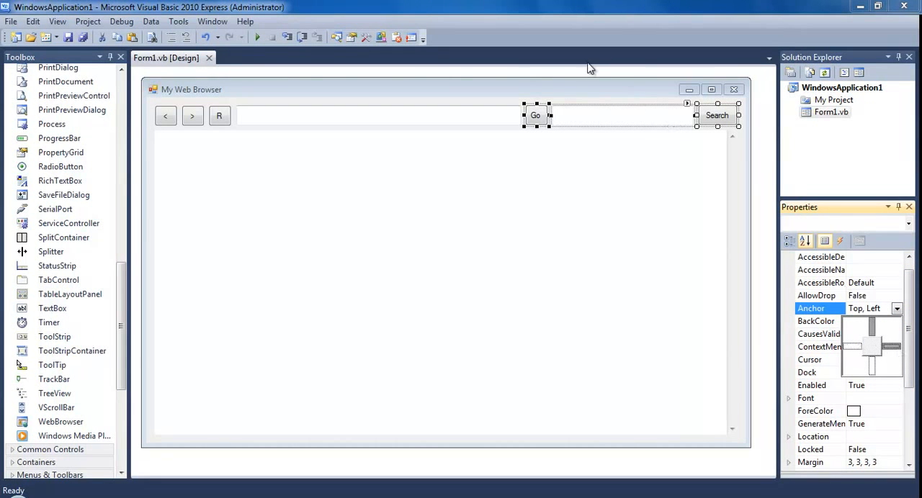
pyautogui.click(446, 288)
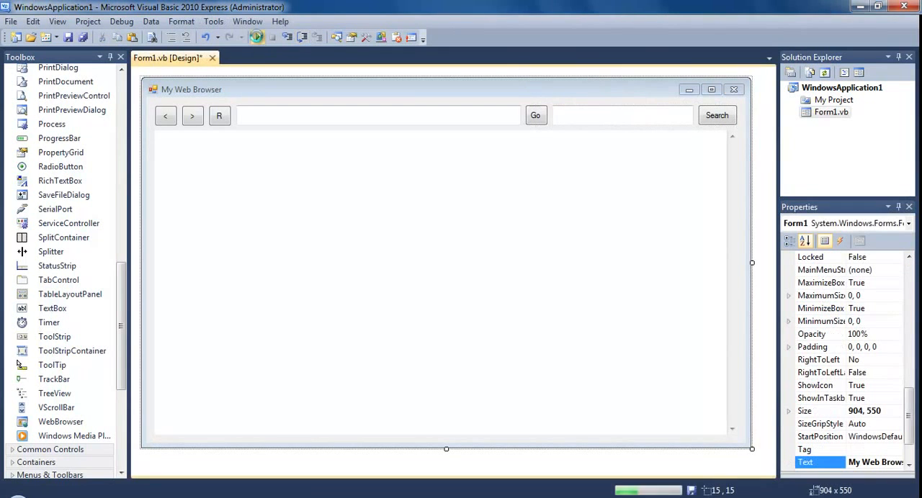
pyautogui.click(257, 38)
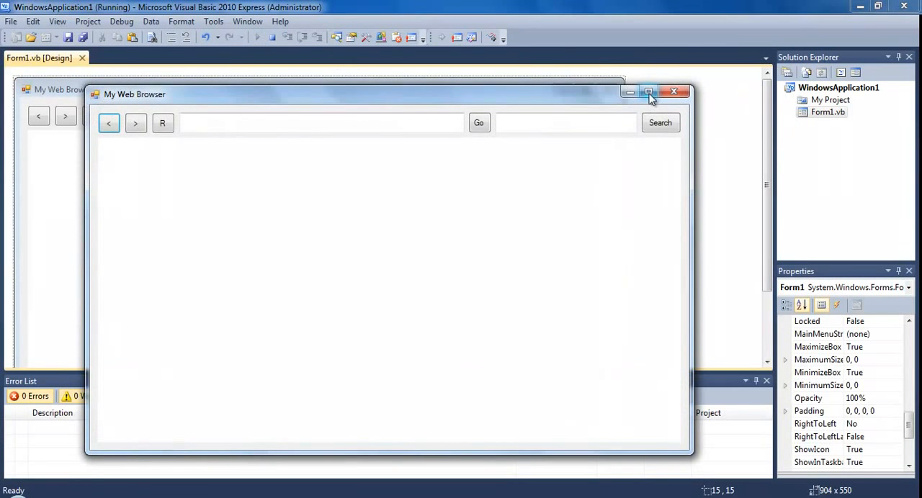
# Maximize the running browser form to check its full-size layout.
pyautogui.click(647, 91)
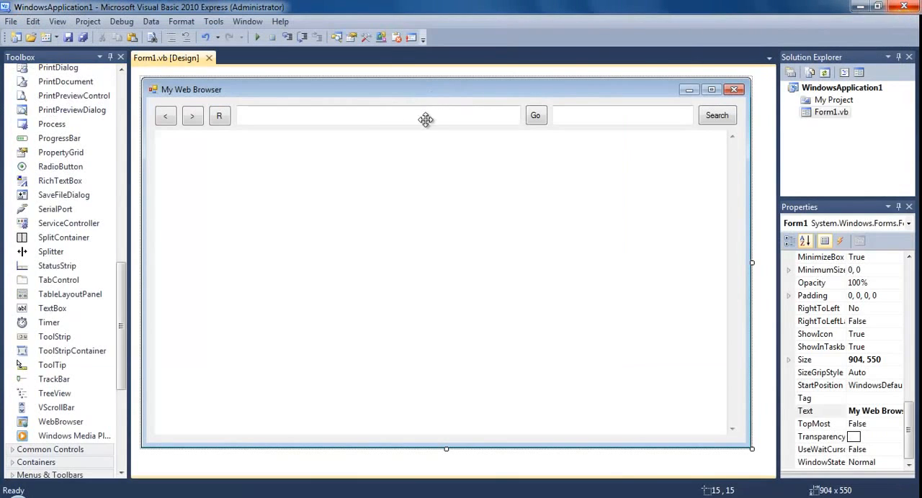
# Anchor TextBox1 to Top, Left and Right, then start debugging to test stretching.
pyautogui.click(374, 115)
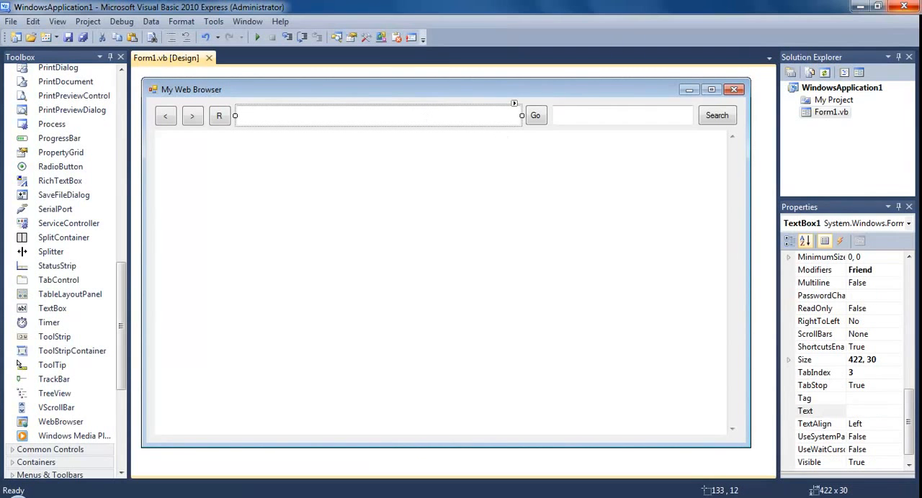
pyautogui.scroll(3)
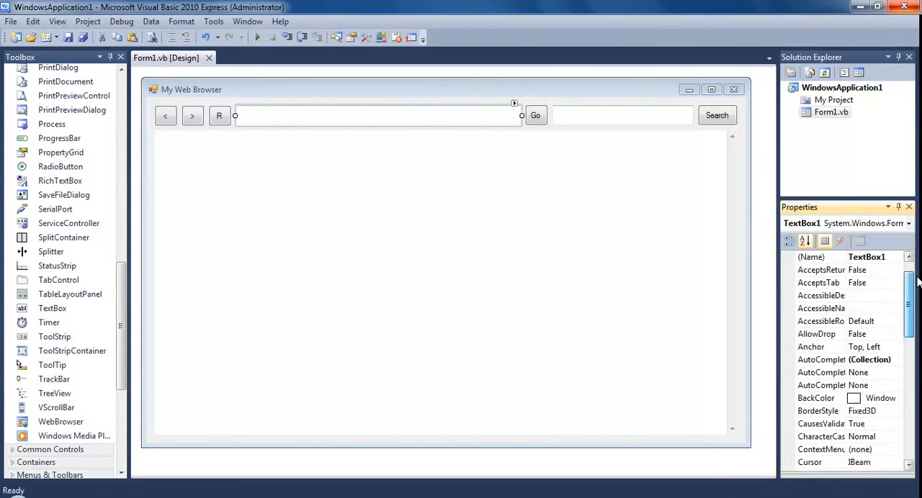
pyautogui.click(816, 346)
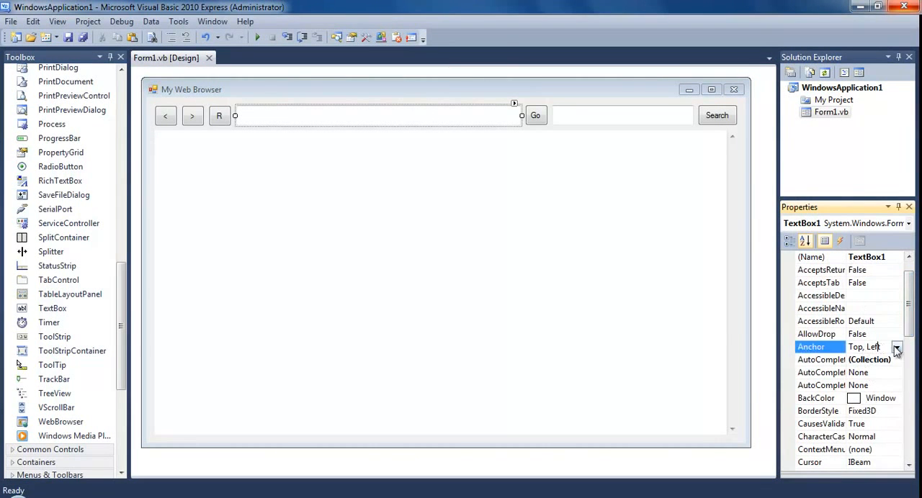
pyautogui.click(896, 347)
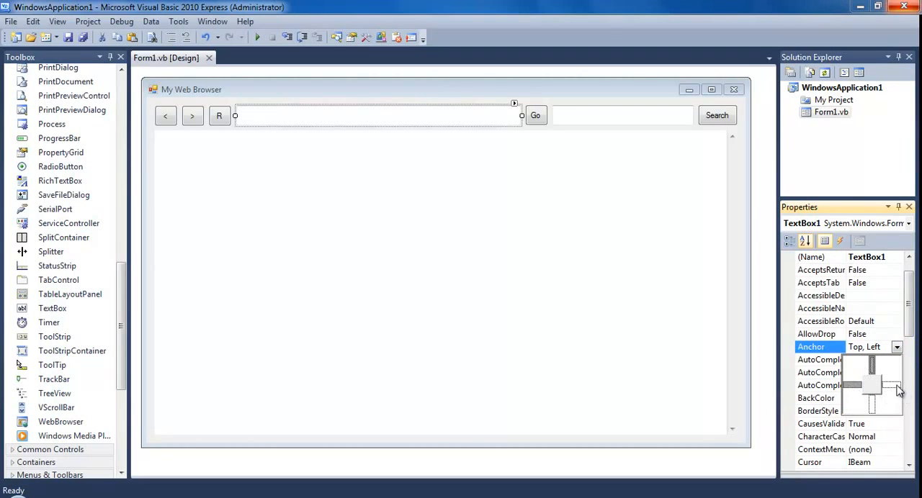
pyautogui.click(443, 281)
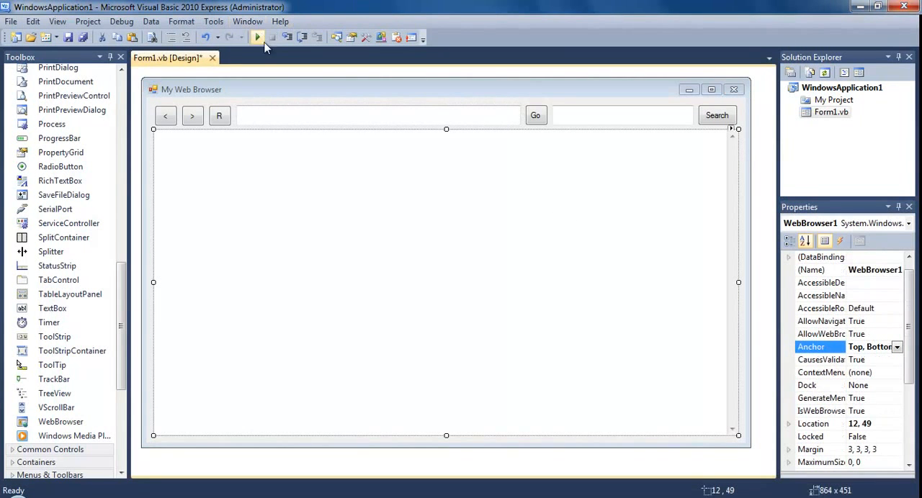
pyautogui.click(257, 37)
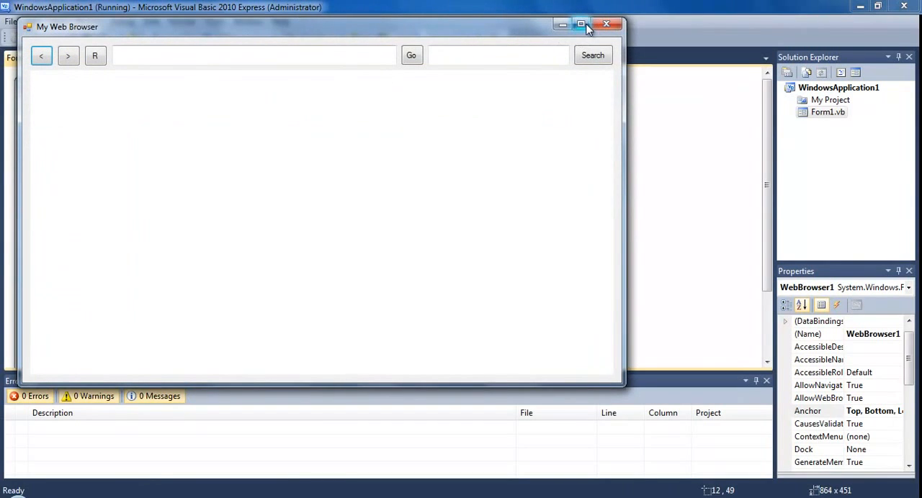
pyautogui.click(580, 24)
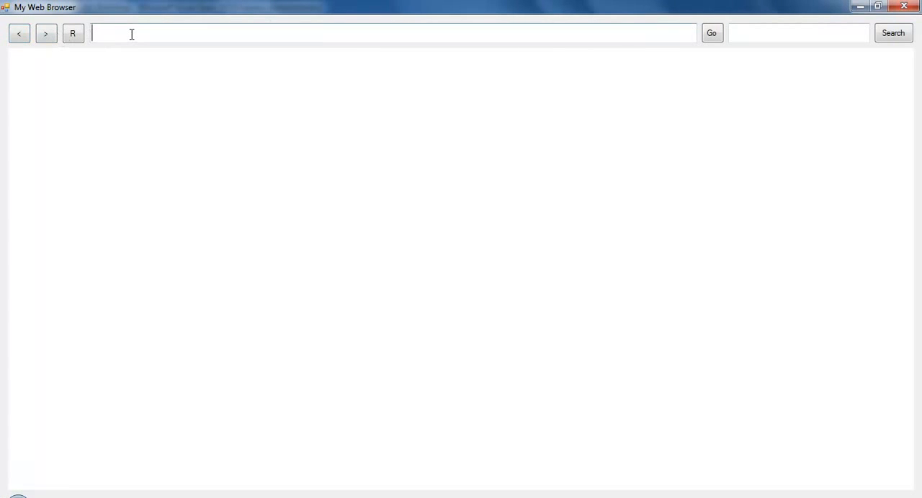
pyautogui.write('www.g')
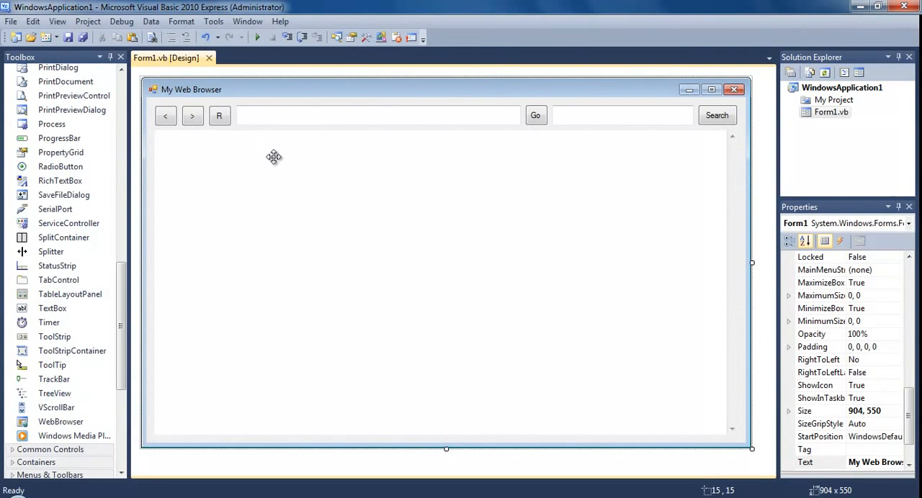
pyautogui.moveTo(289, 206)
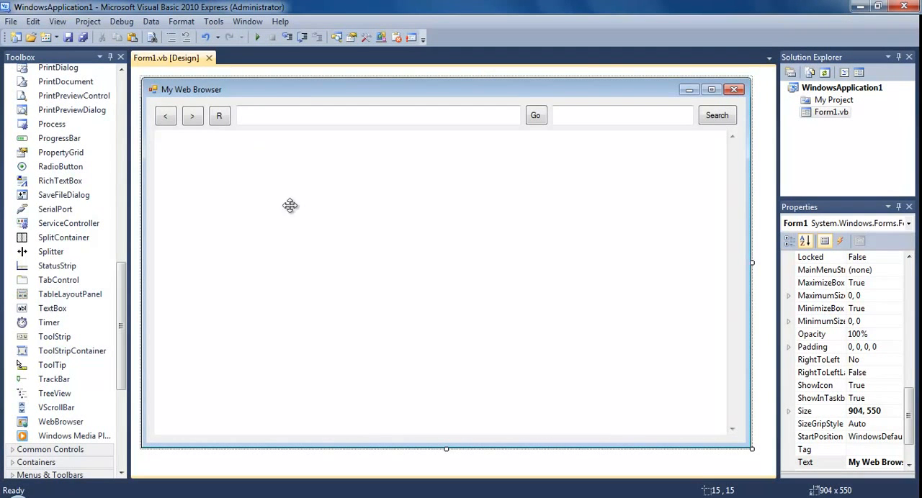
pyautogui.moveTo(178, 141)
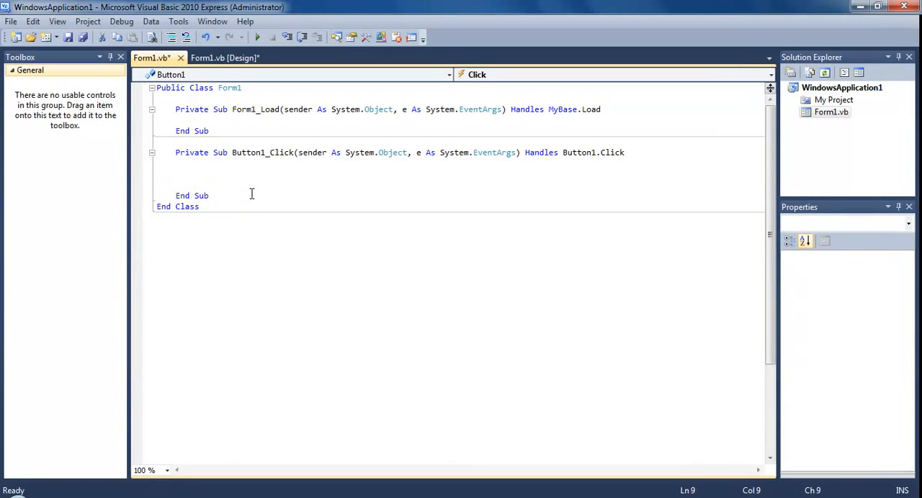
# Finish Button1's click handler with WebBrowser1.GoBack().
pyautogui.write('Webb')
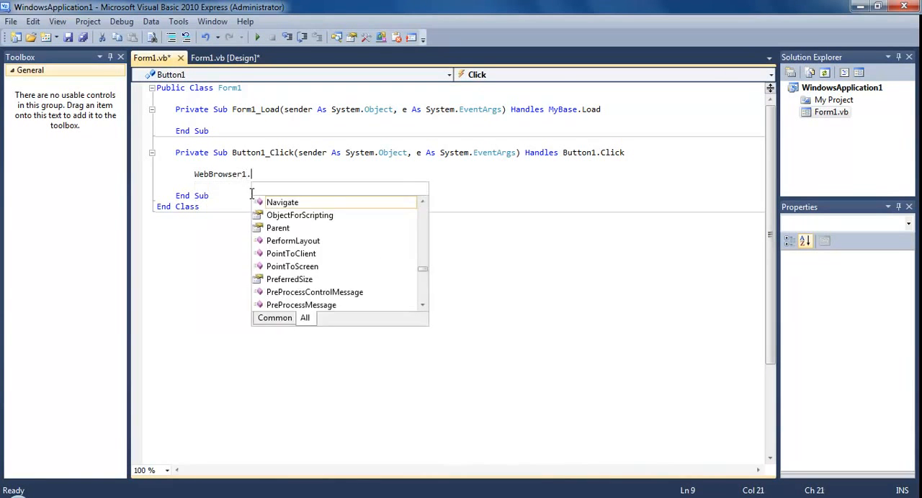
pyautogui.write('goback')
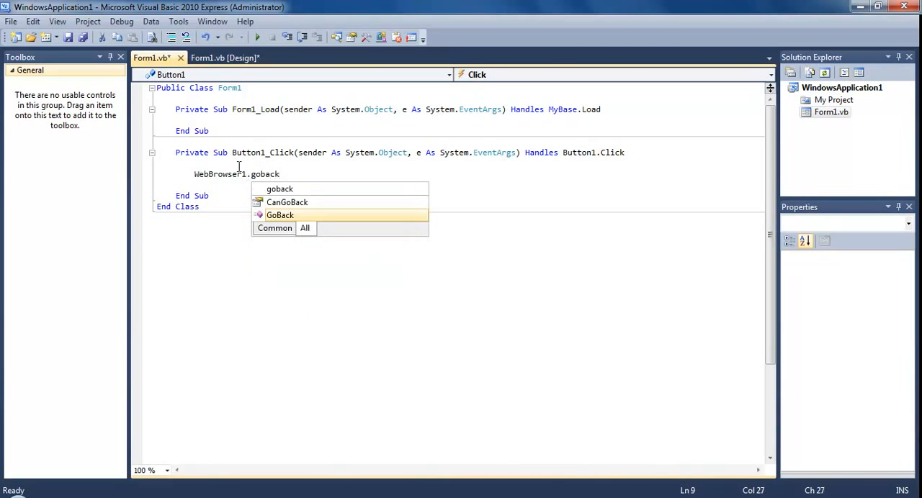
pyautogui.click(202, 58)
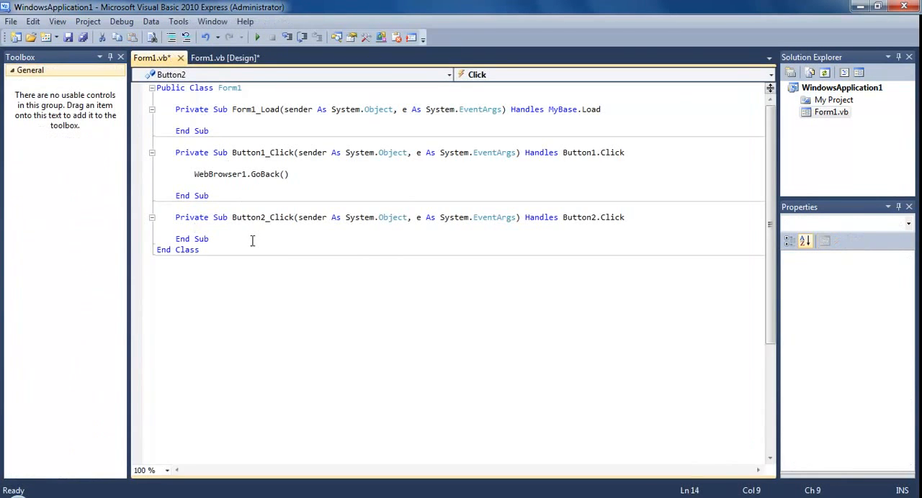
# Type WebBrowser1.GoForward in Button2's click handler with IntelliSense.
pyautogui.write('W')
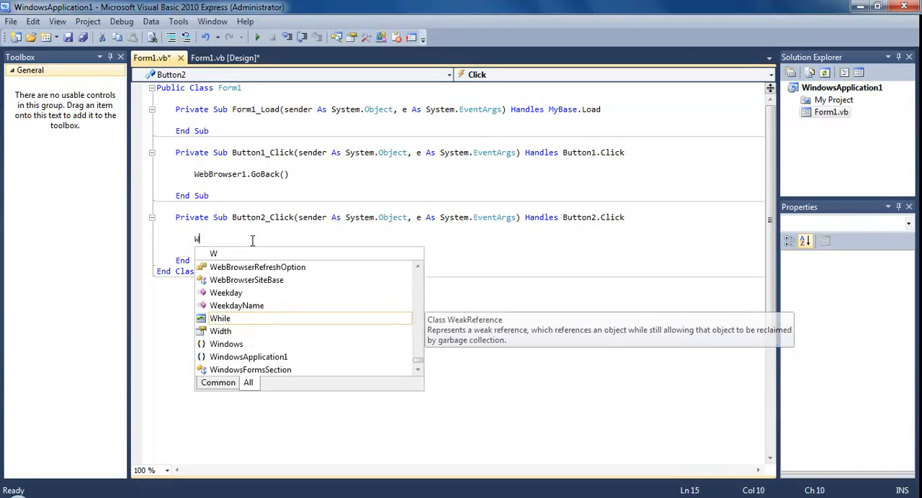
pyautogui.write('ebbrowser1.')
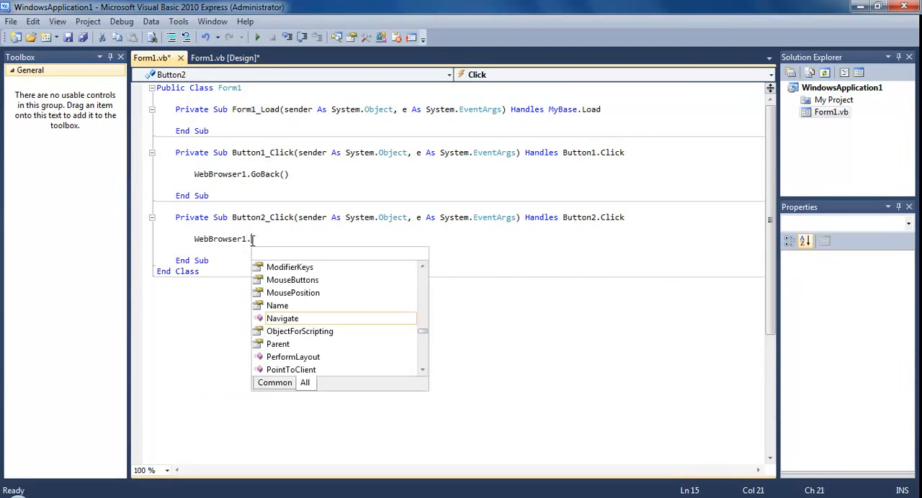
pyautogui.write('goforwear')
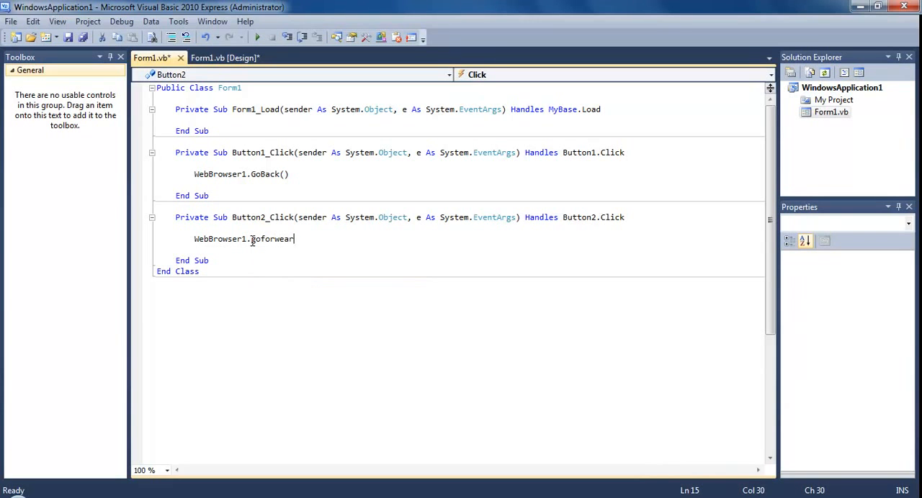
# Finish GoForward(), then add WebBrowser1.Refresh() to the R button's Button3_Click handler.
pyautogui.write('d')
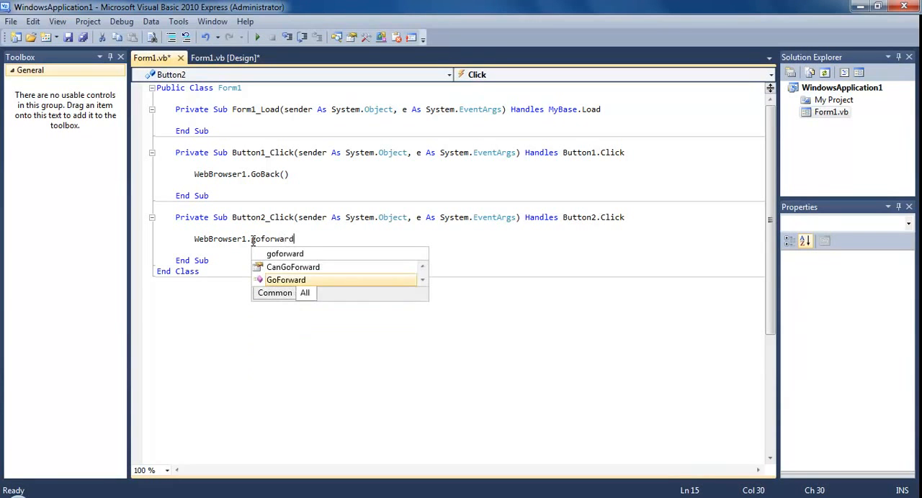
pyautogui.click(167, 58)
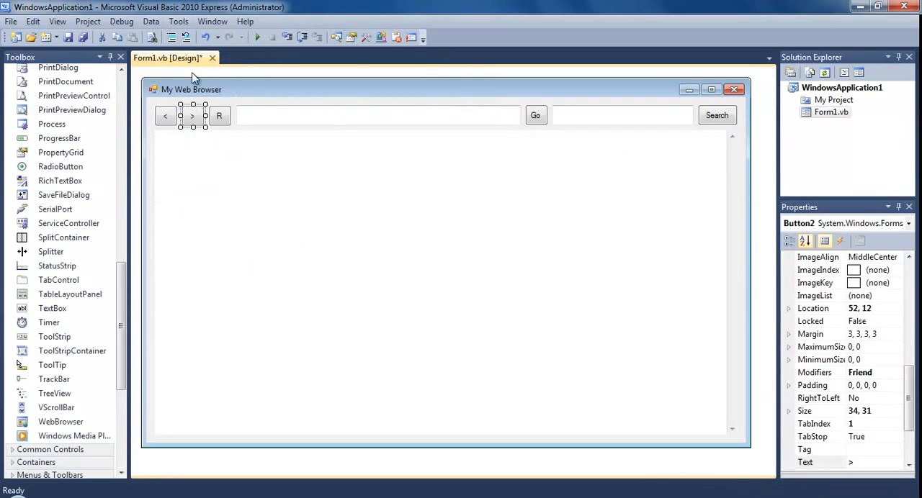
pyautogui.doubleClick(204, 116)
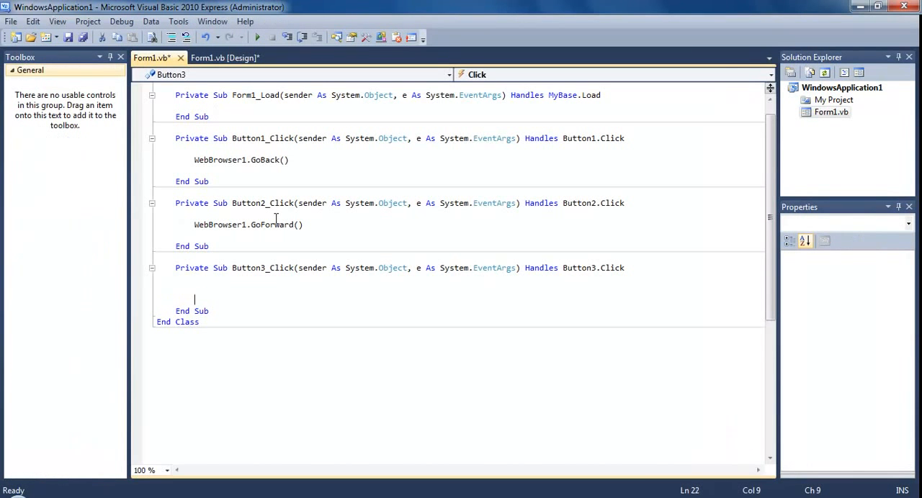
pyautogui.write('We')
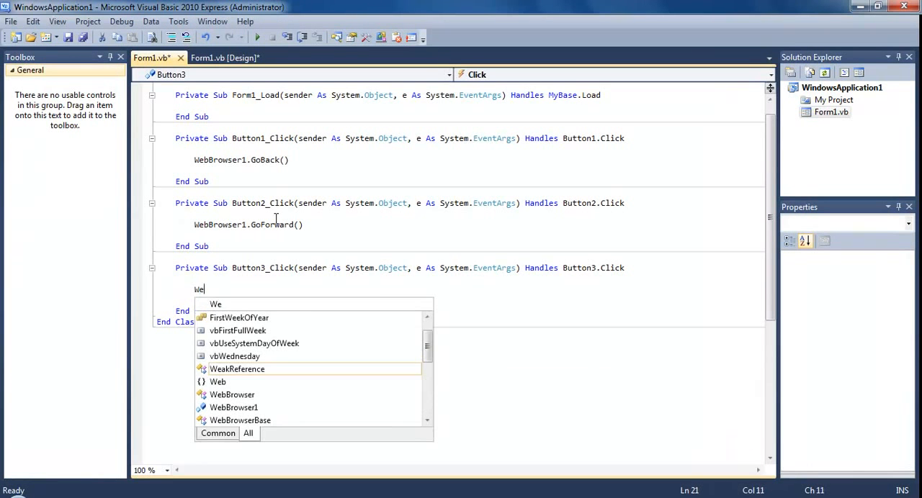
pyautogui.write('bbroswer1.r')
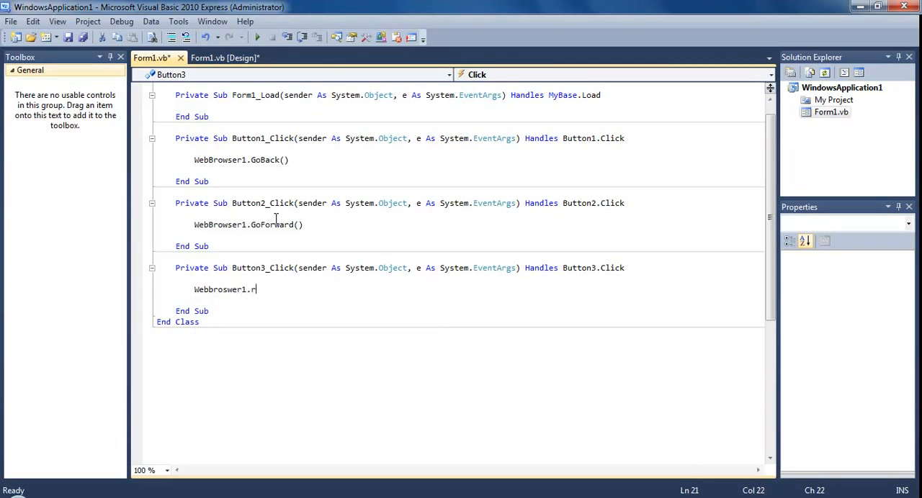
pyautogui.write('efres')
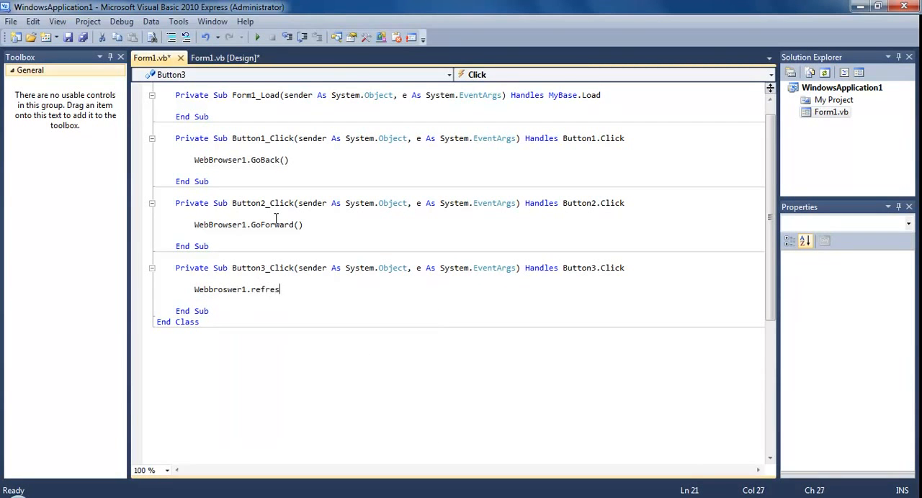
pyautogui.write('h)')
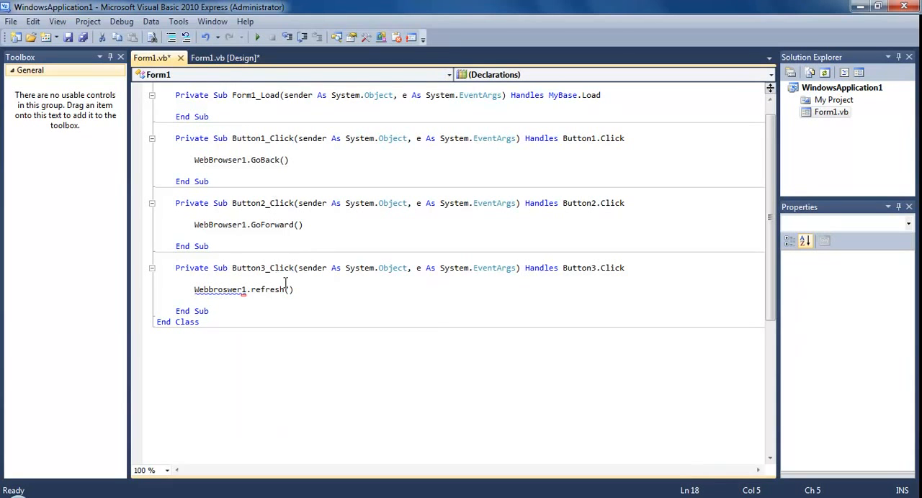
pyautogui.click(223, 289)
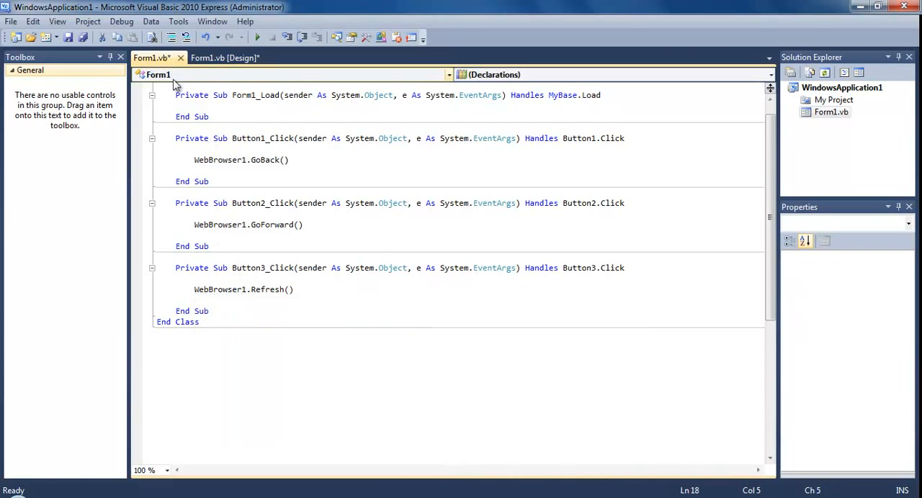
pyautogui.click(225, 58)
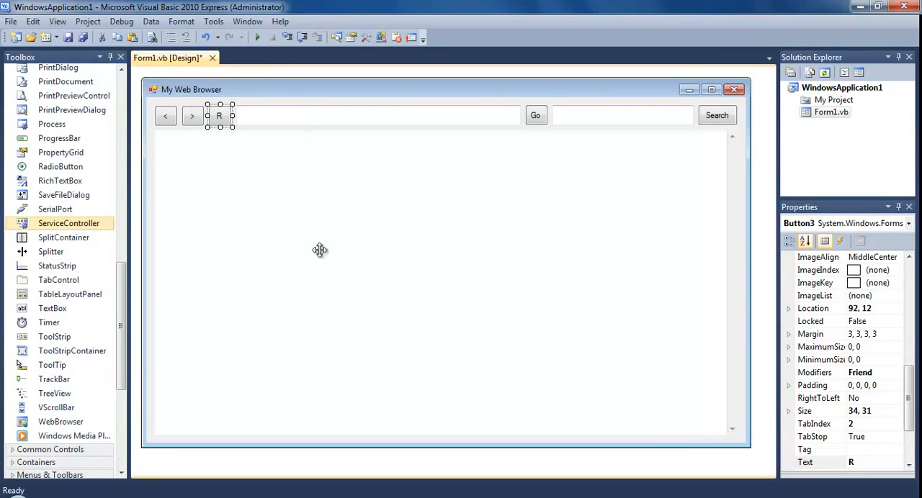
pyautogui.moveTo(382, 175)
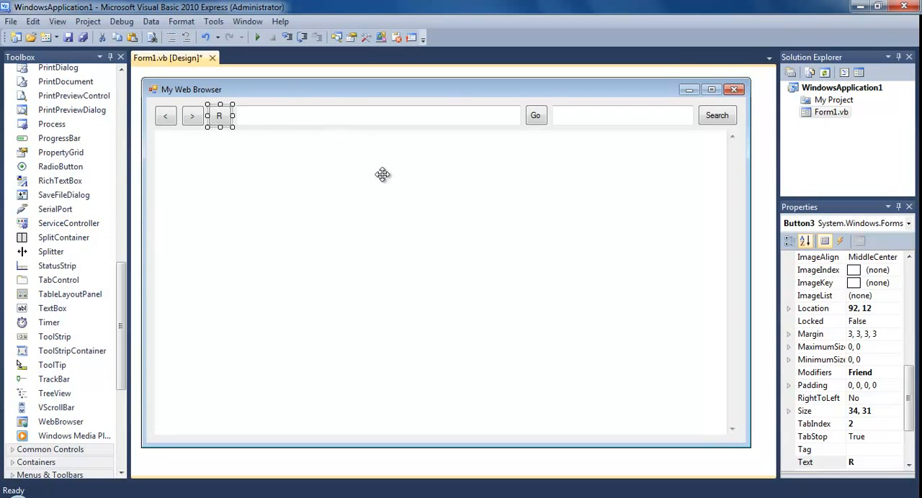
pyautogui.moveTo(519, 133)
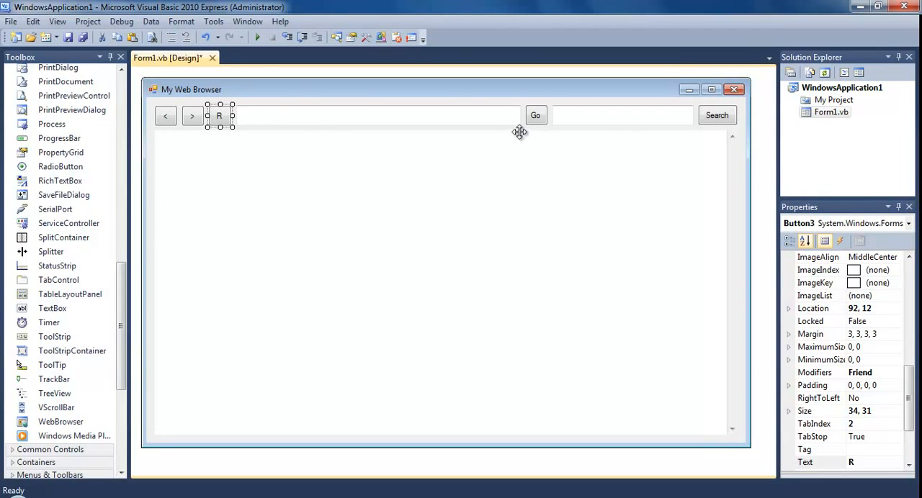
# Add WebBrowser1.Navigate(TextBox1.Text) to the Go button's Button4_Click handler.
pyautogui.doubleClick(218, 116)
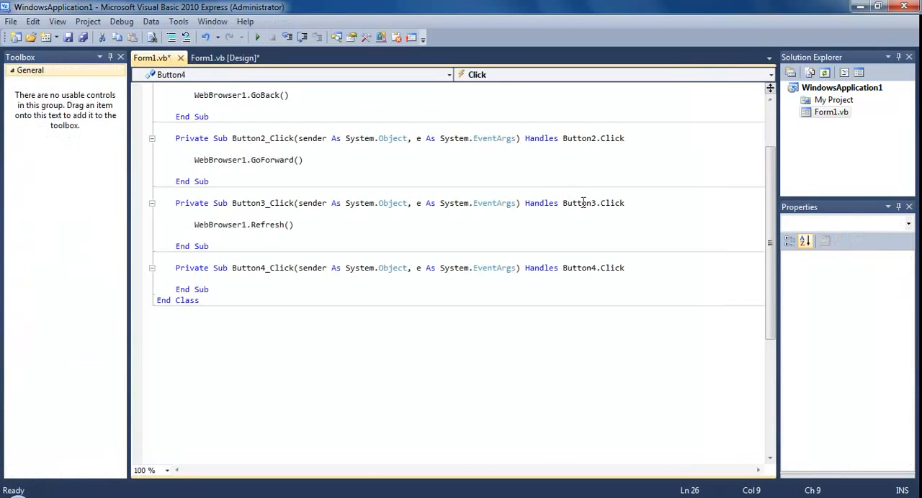
pyautogui.write('Web')
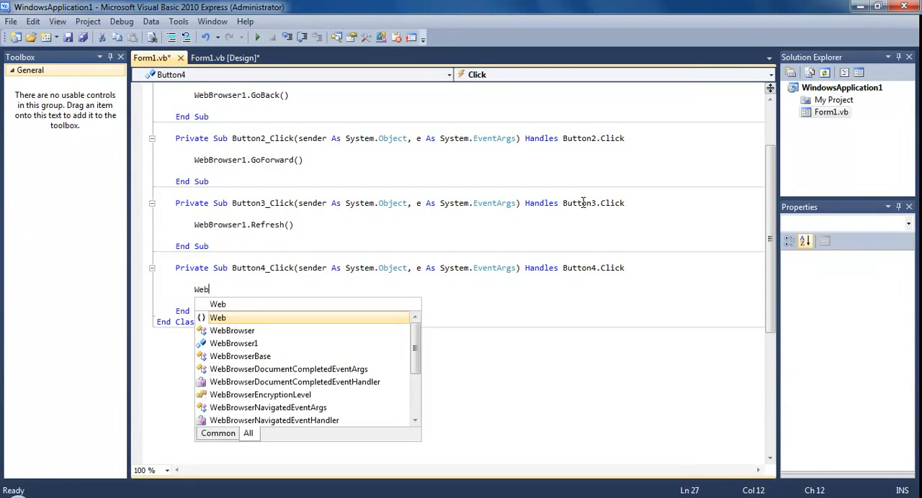
pyautogui.write('browser1.n')
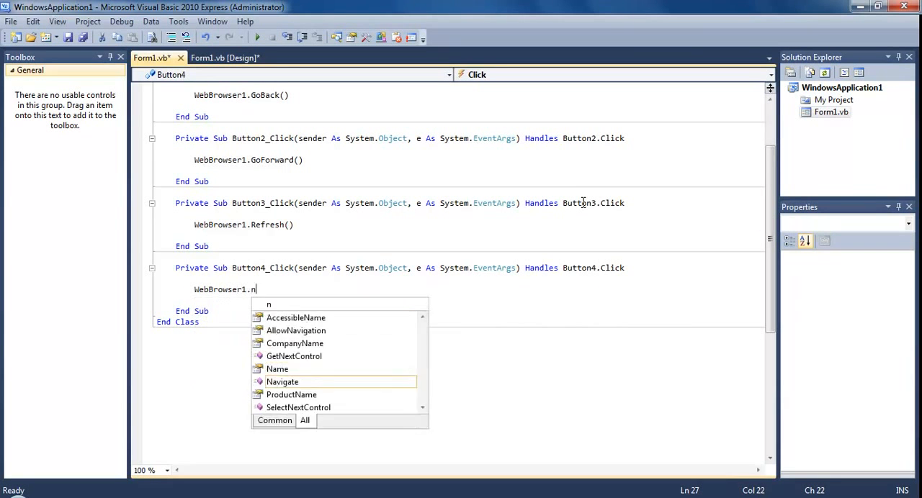
pyautogui.write('avigate("')
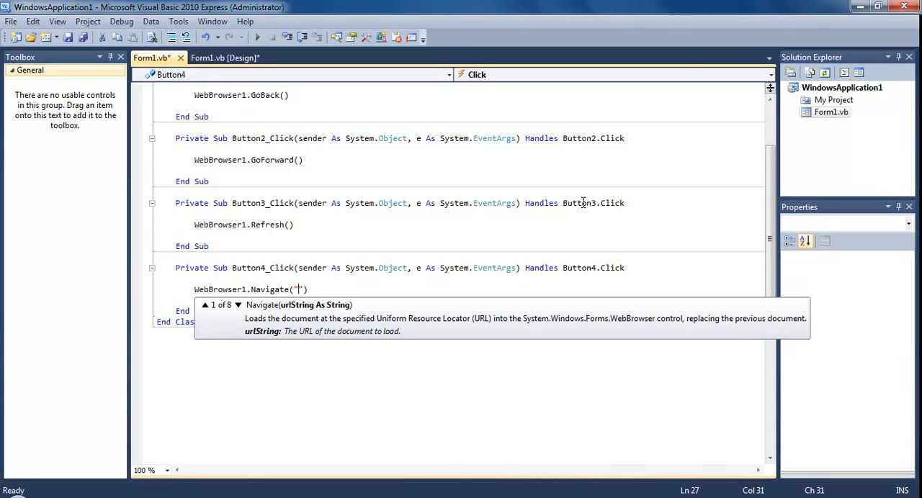
pyautogui.press('Backspace')
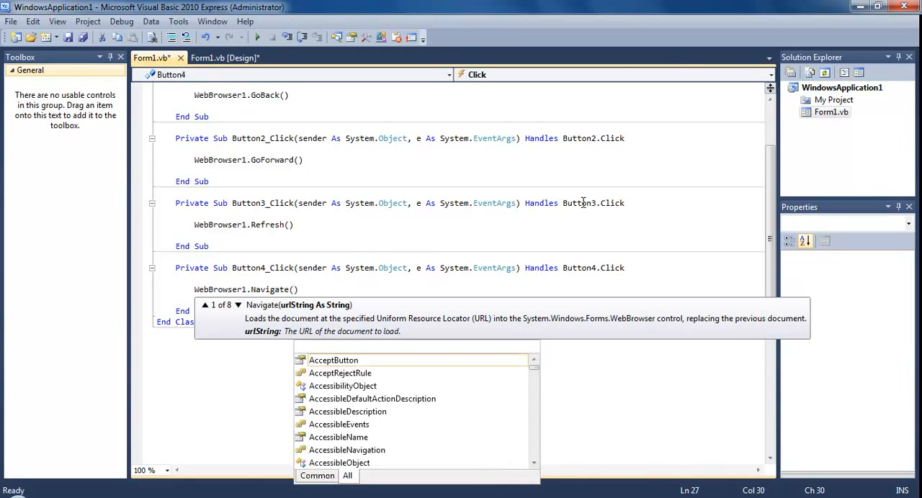
pyautogui.write('textbox1')
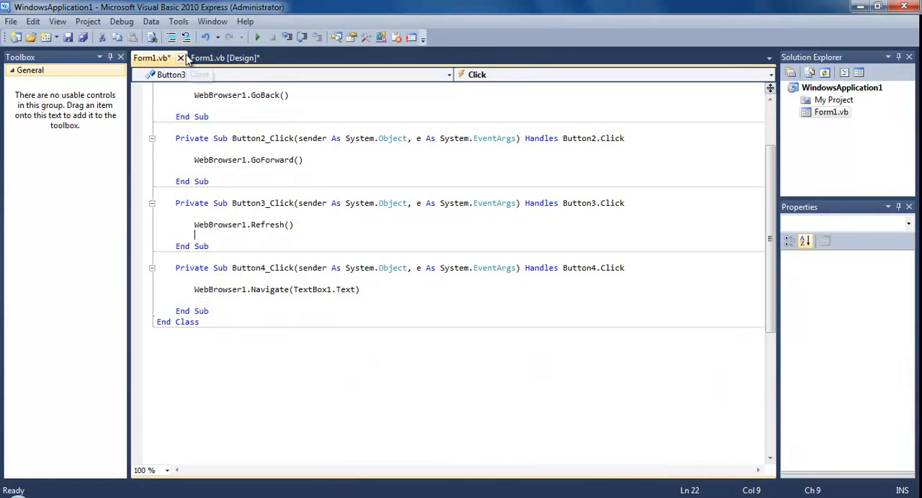
pyautogui.click(223, 58)
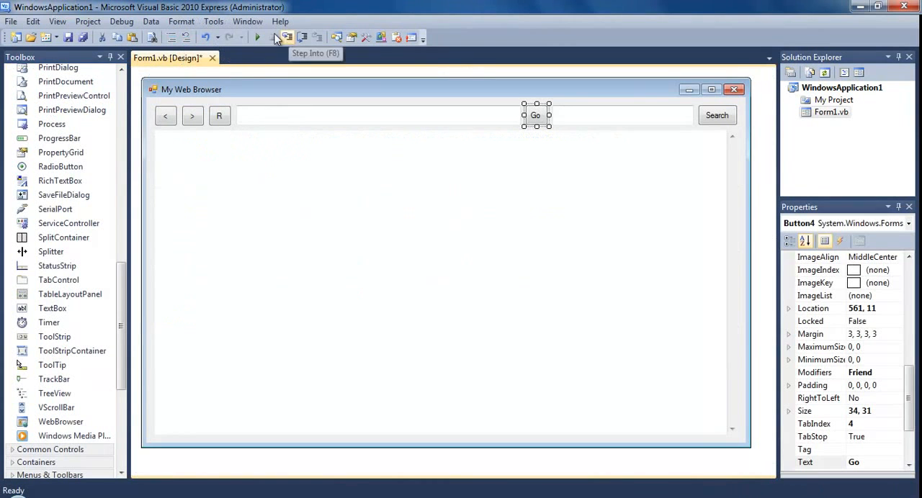
pyautogui.click(257, 37)
pyautogui.write('W')
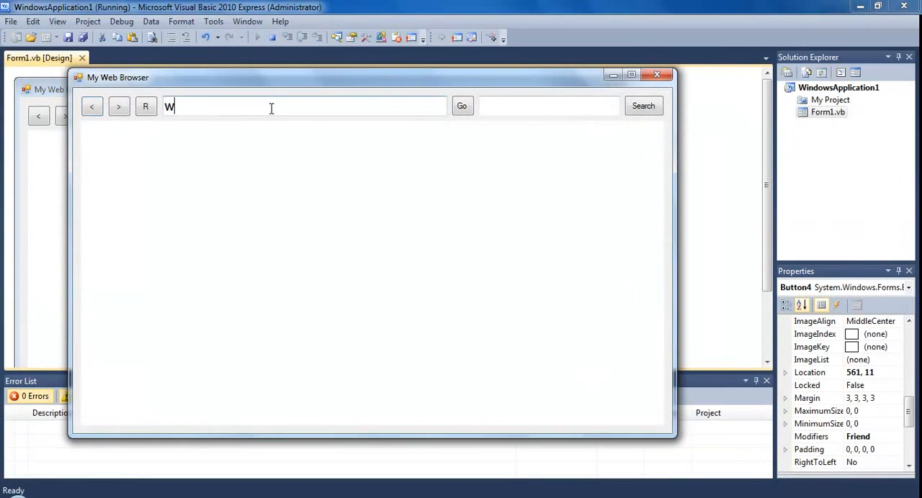
pyautogui.write('ww.yout')
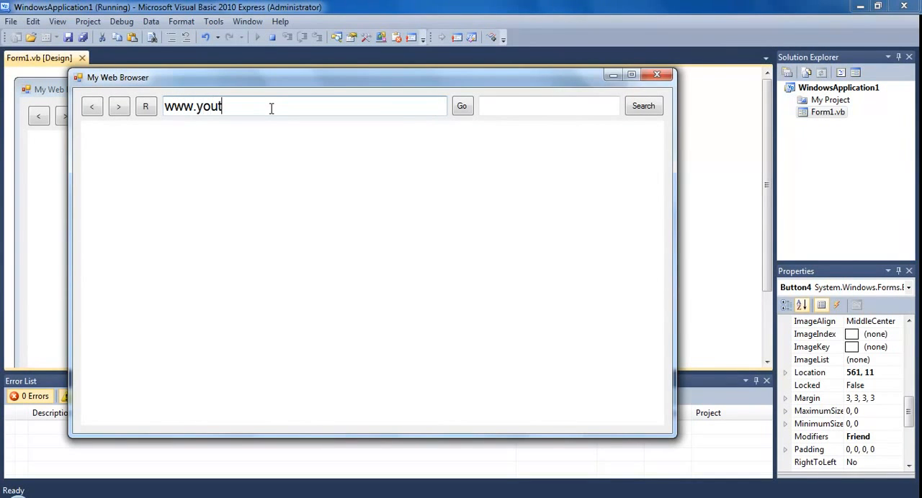
pyautogui.write('ube.com')
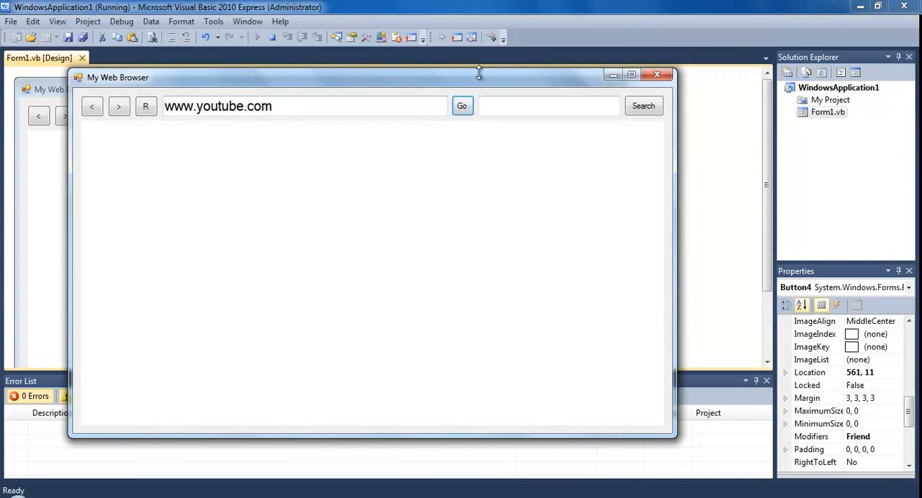
pyautogui.moveTo(482, 80)
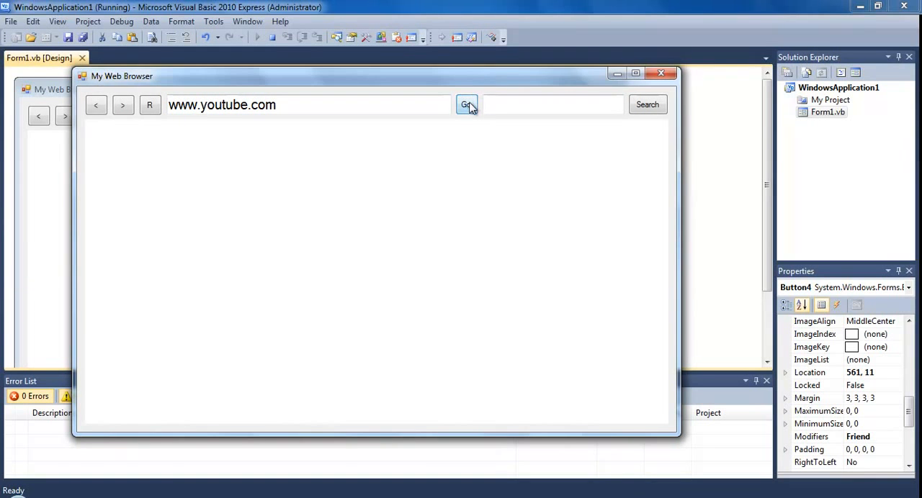
pyautogui.click(466, 104)
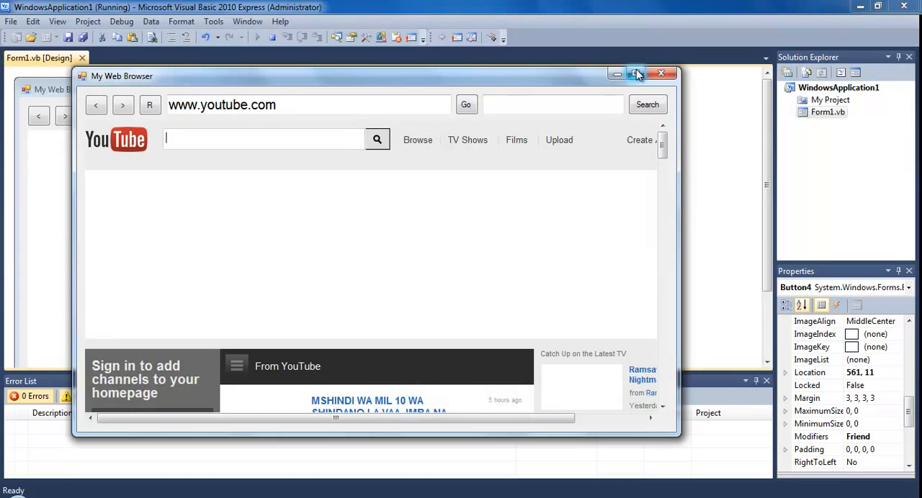
pyautogui.click(636, 73)
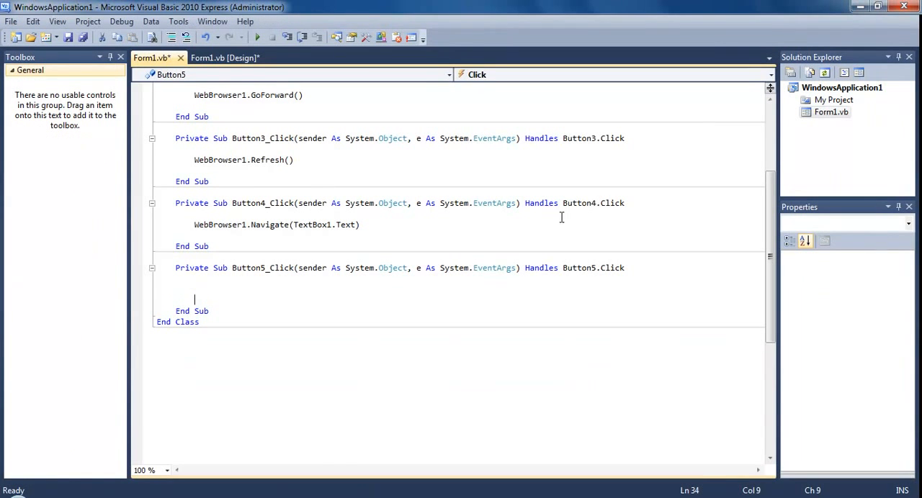
pyautogui.moveTo(208, 232)
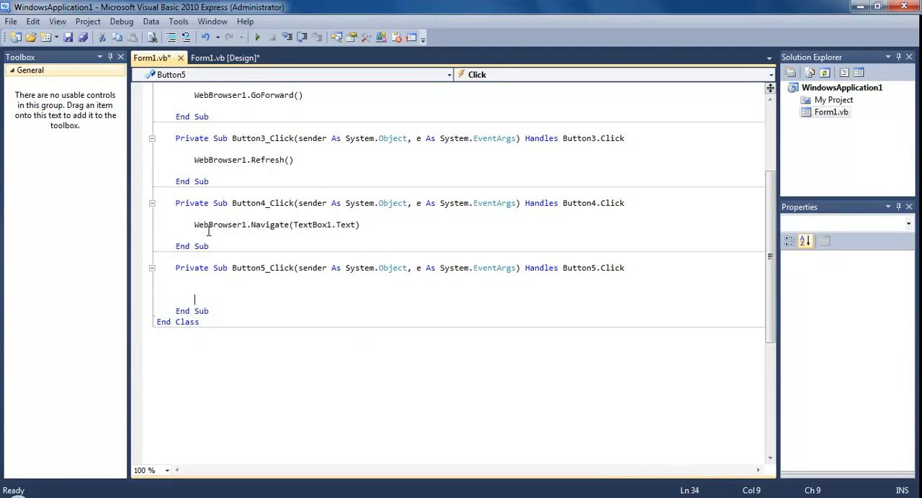
# Copy WebBrowser1.Navigate(TextBox1.Text) into Button5_Click and replace the argument with empty quotes.
pyautogui.click(194, 224)
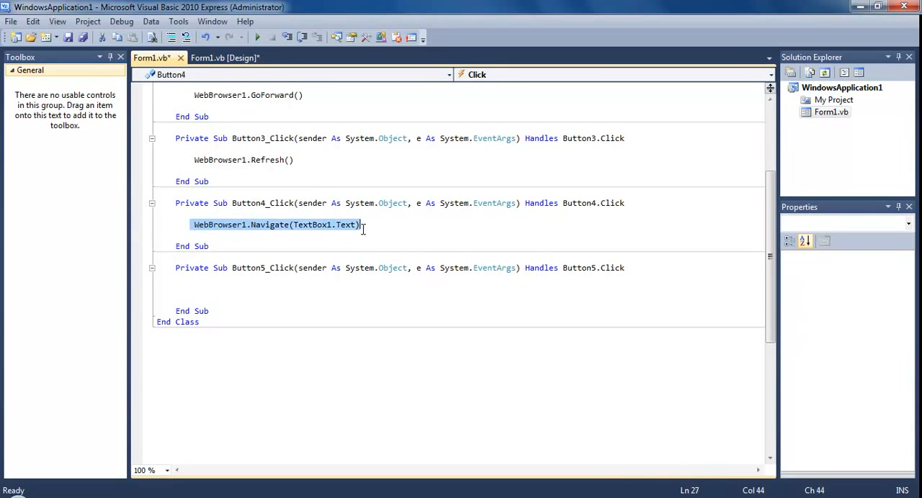
pyautogui.click(274, 289)
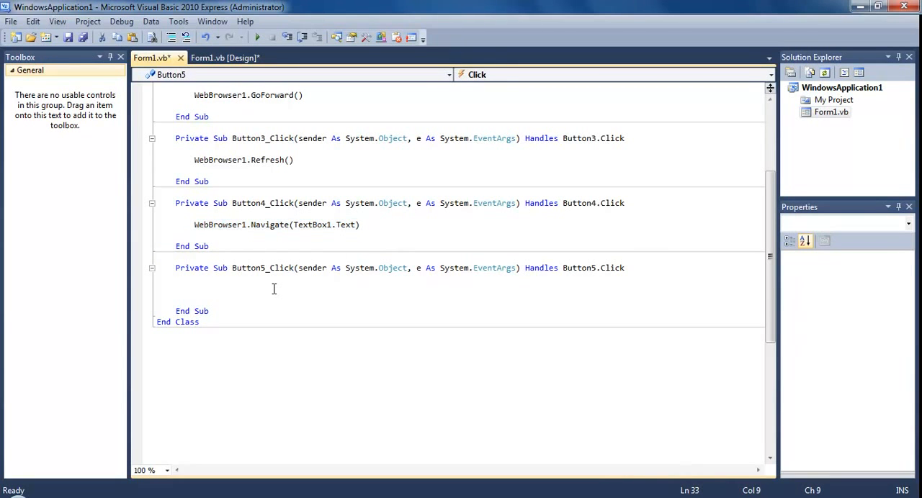
pyautogui.write('WebBrowser1.Navigate(TextBox1.Text)')
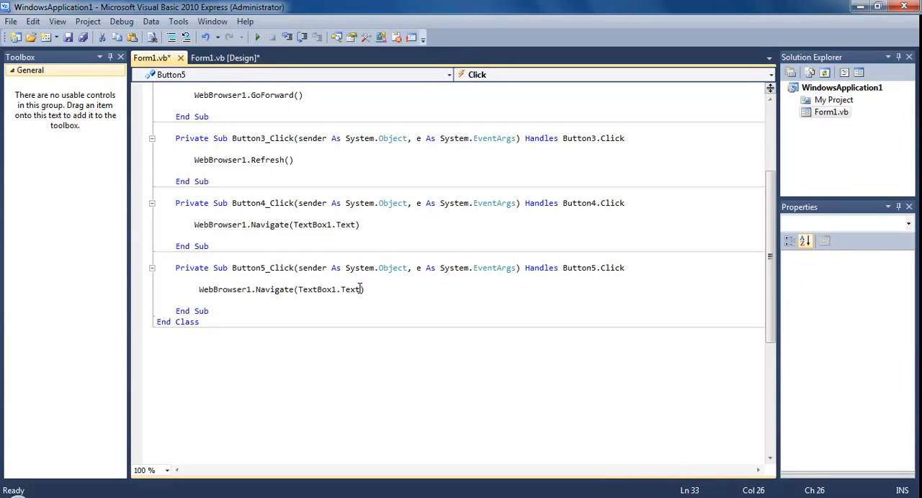
pyautogui.doubleClick(316, 289)
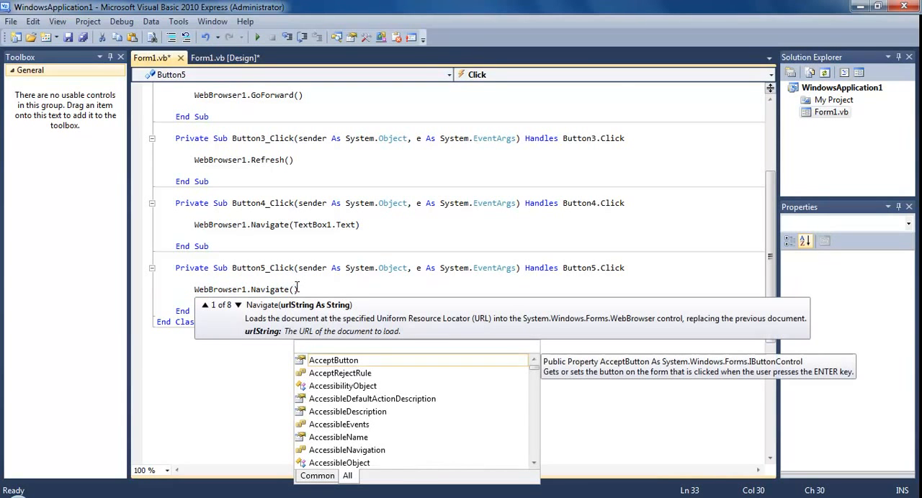
pyautogui.write('""')
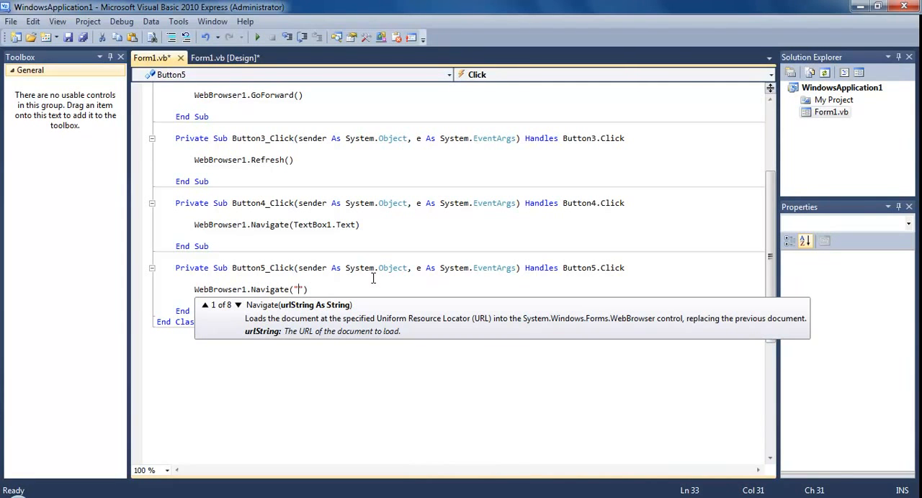
pyautogui.moveTo(325, 285)
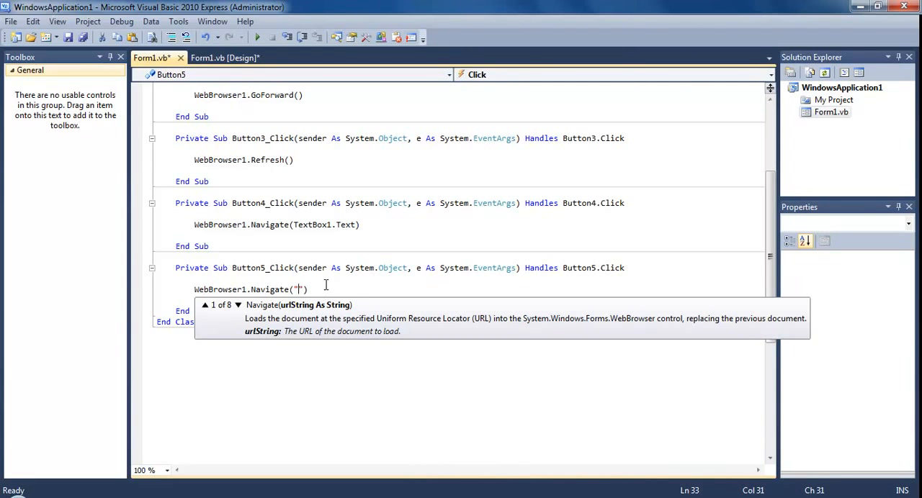
pyautogui.write('www')
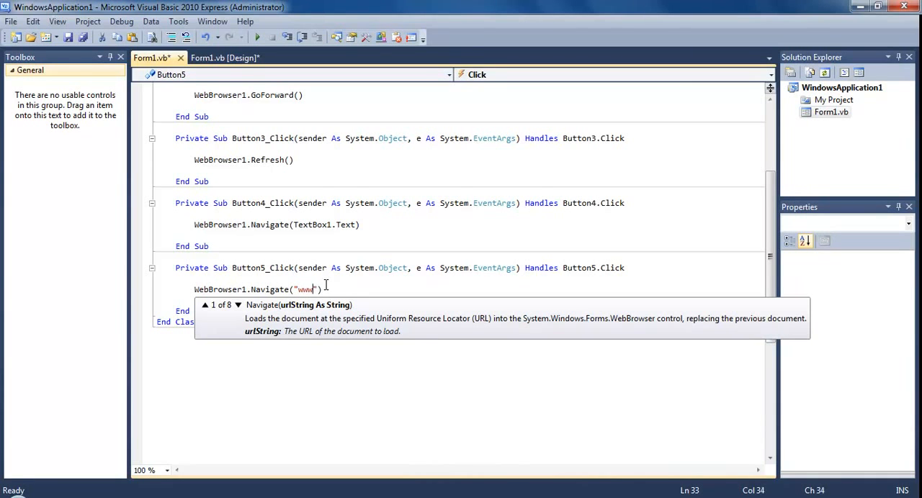
pyautogui.write('.google')
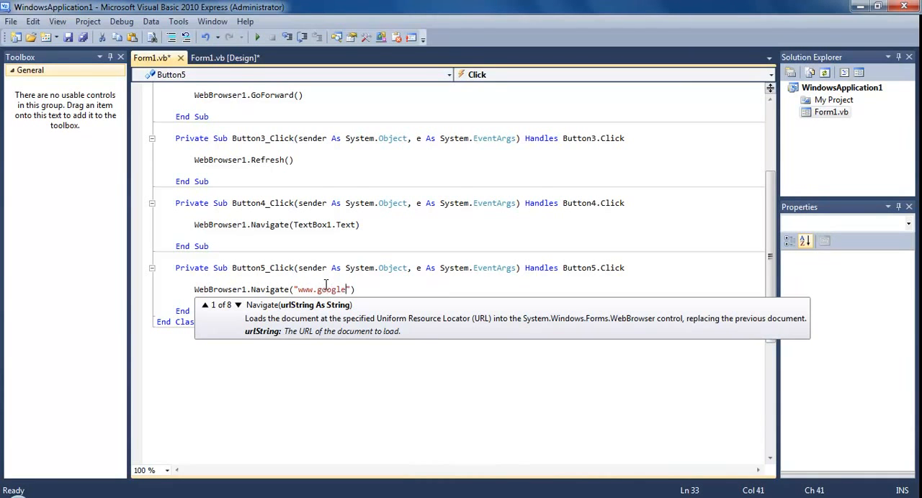
pyautogui.write('.com')
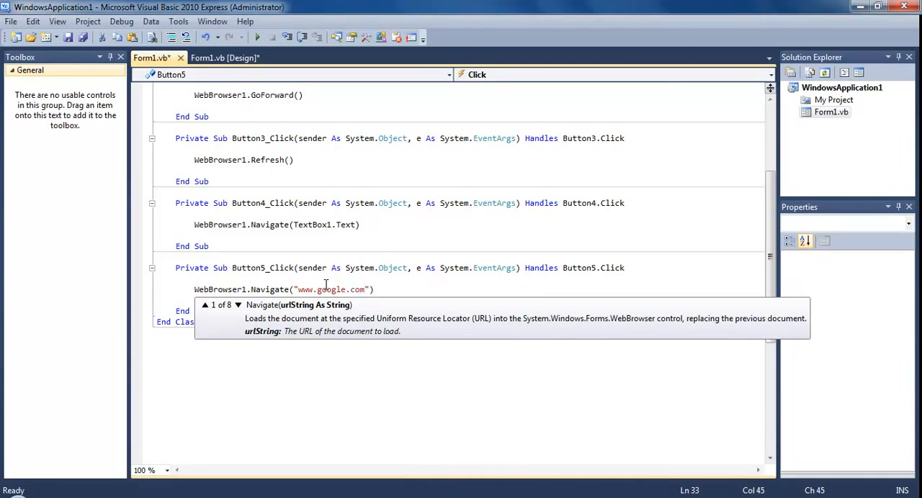
pyautogui.write('/s')
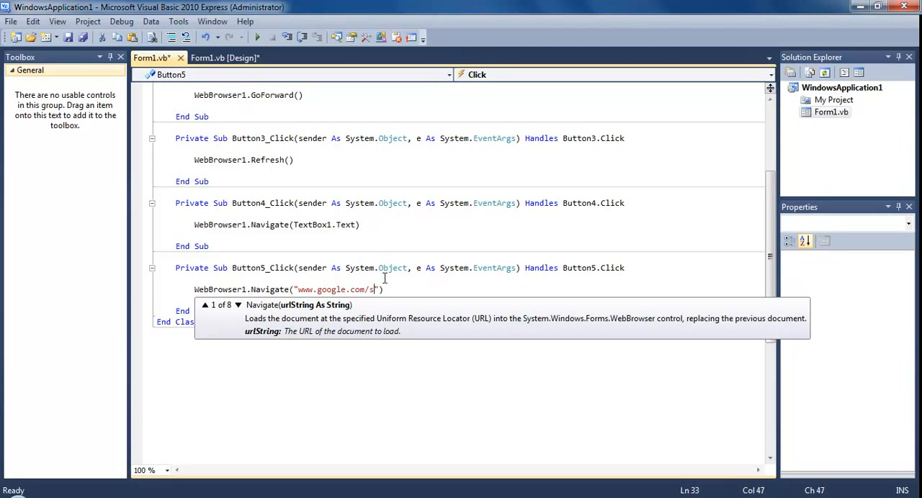
pyautogui.write('earch')
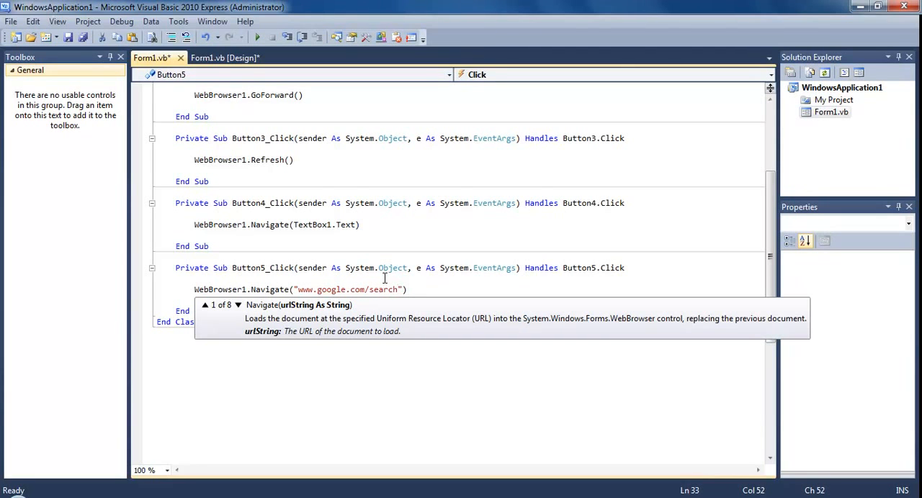
pyautogui.write('?q')
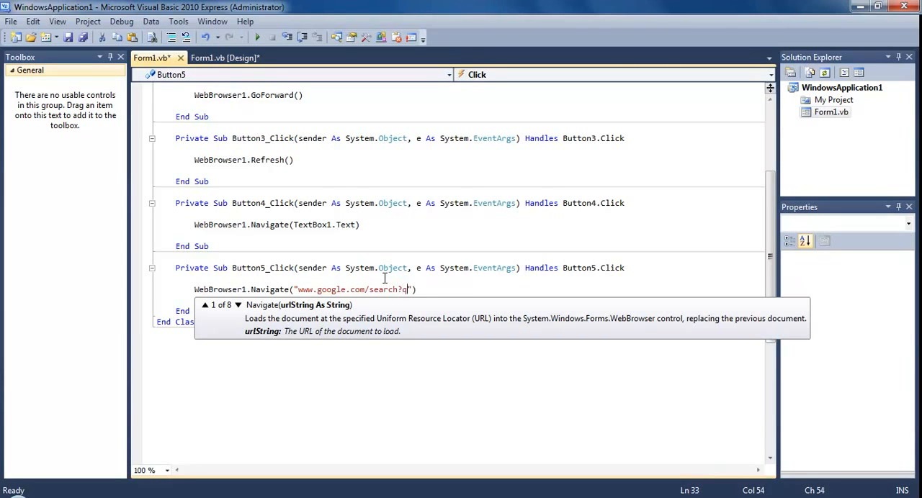
pyautogui.write('=')
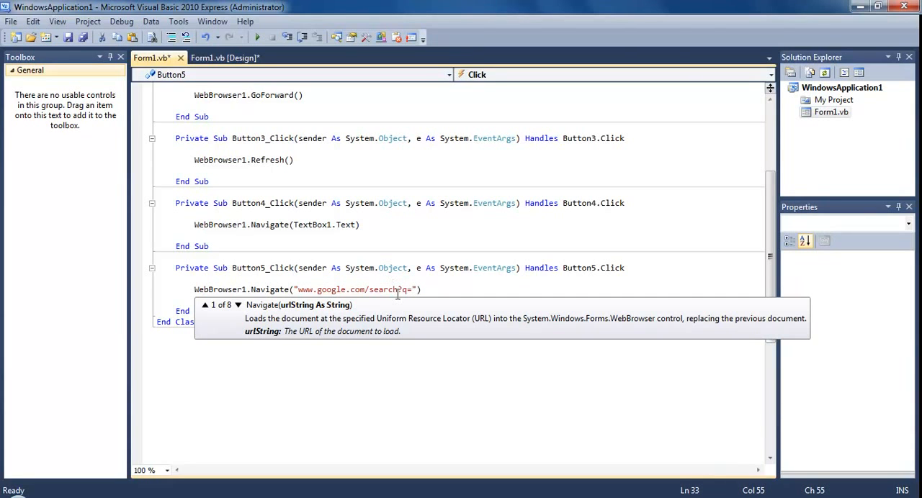
pyautogui.write('"')
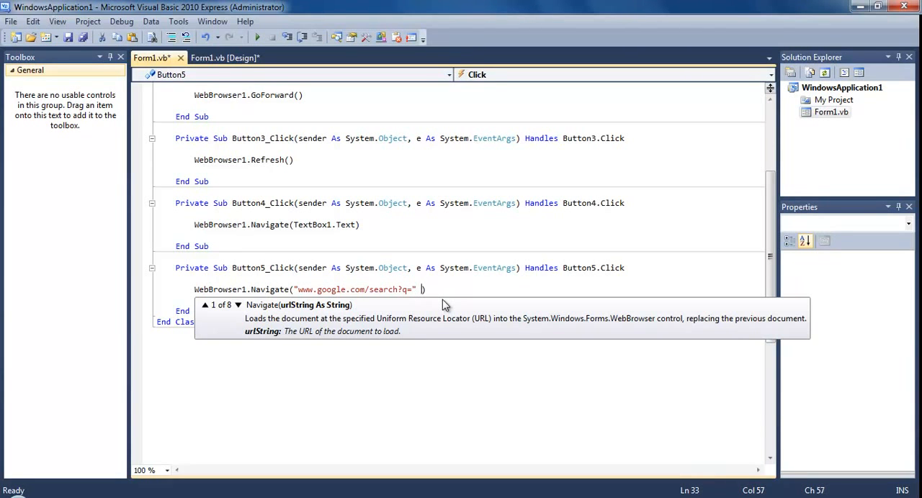
pyautogui.write('&')
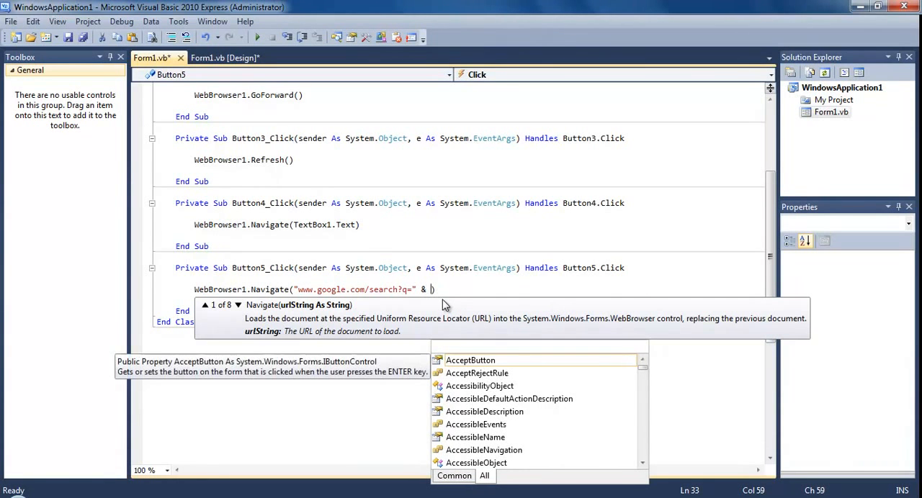
pyautogui.write('te')
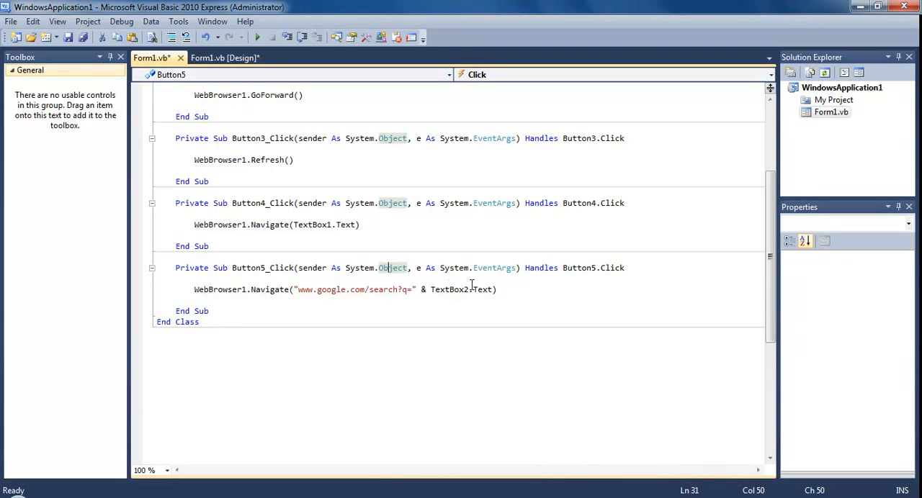
pyautogui.moveTo(270, 56)
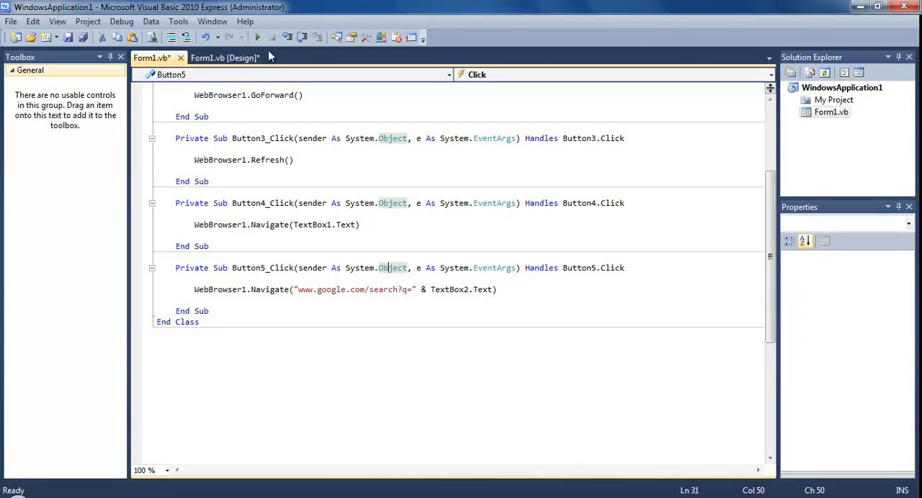
# Run the browser, search Google for 'wafnituorials', then maximize and scroll the results.
pyautogui.click(257, 38)
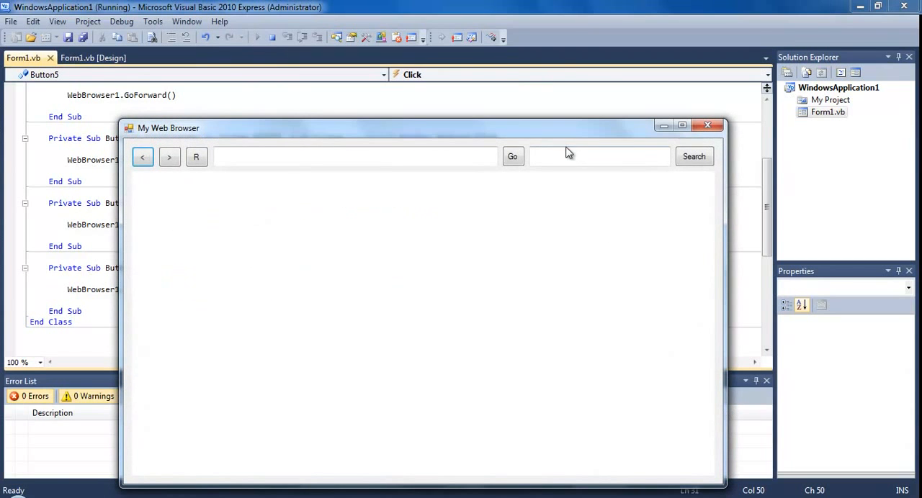
pyautogui.write('wafni')
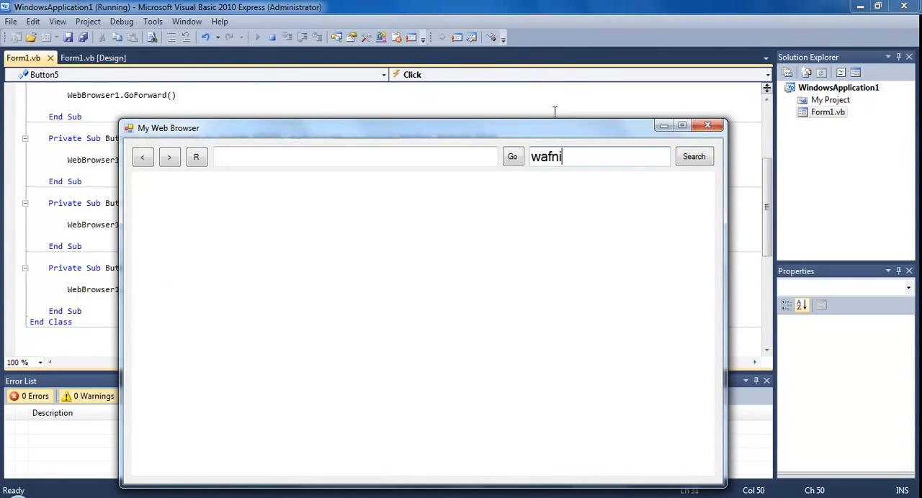
pyautogui.write('tuorials')
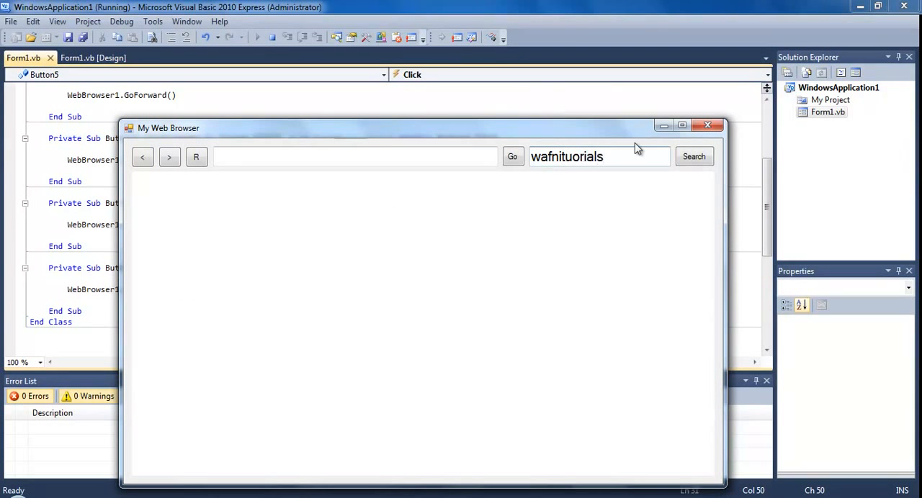
pyautogui.click(692, 156)
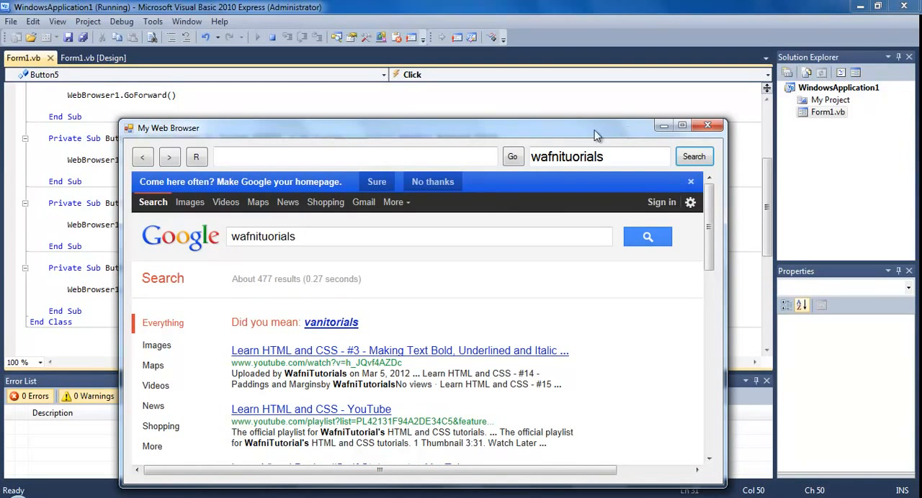
pyautogui.click(681, 125)
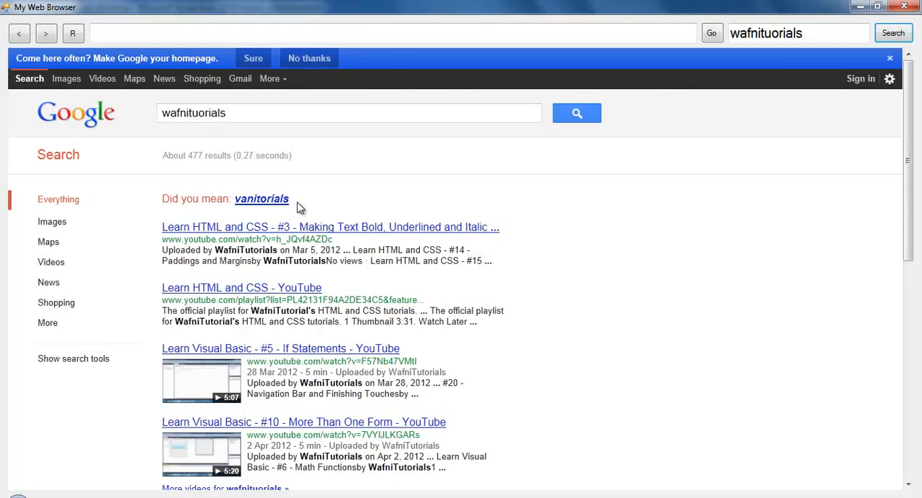
pyautogui.moveTo(909, 123)
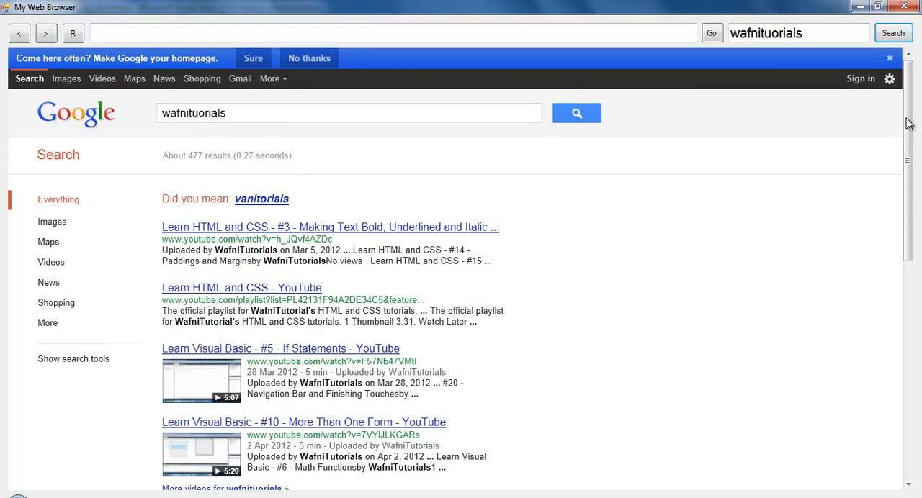
pyautogui.scroll(-3)
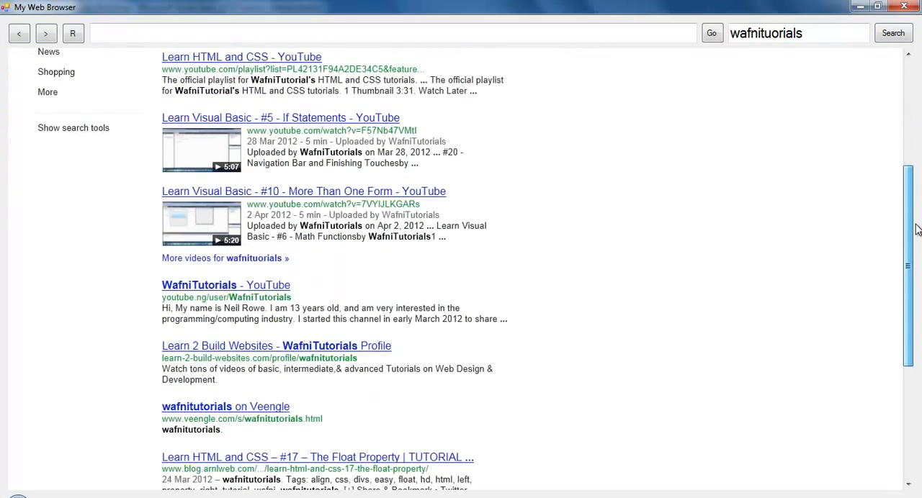
pyautogui.scroll(3)
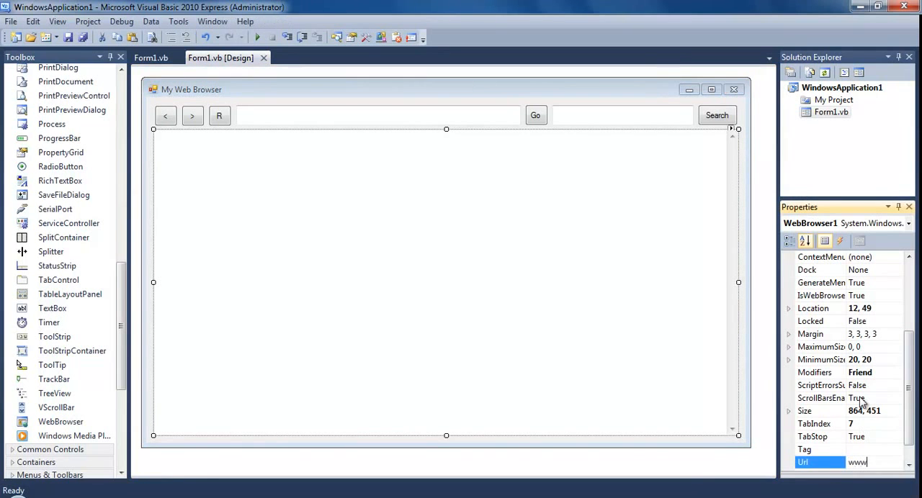
pyautogui.write('.yo')
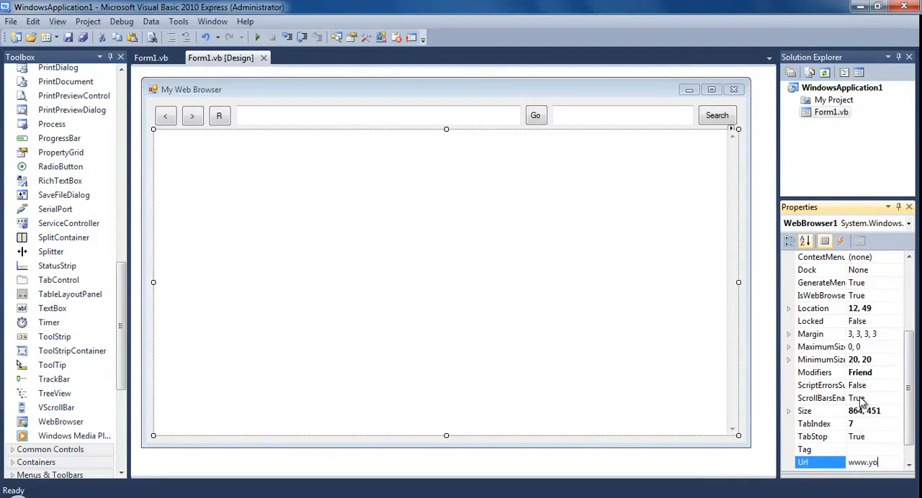
pyautogui.write('utu')
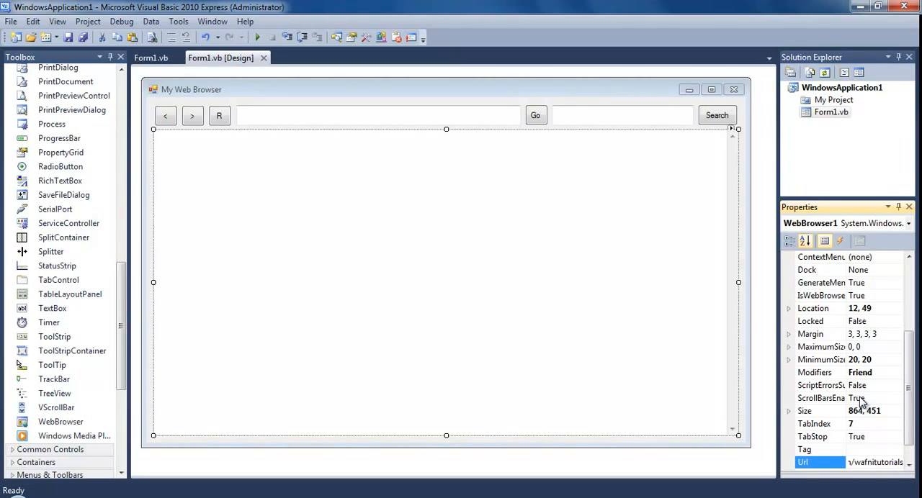
pyautogui.write('http://www.yo')
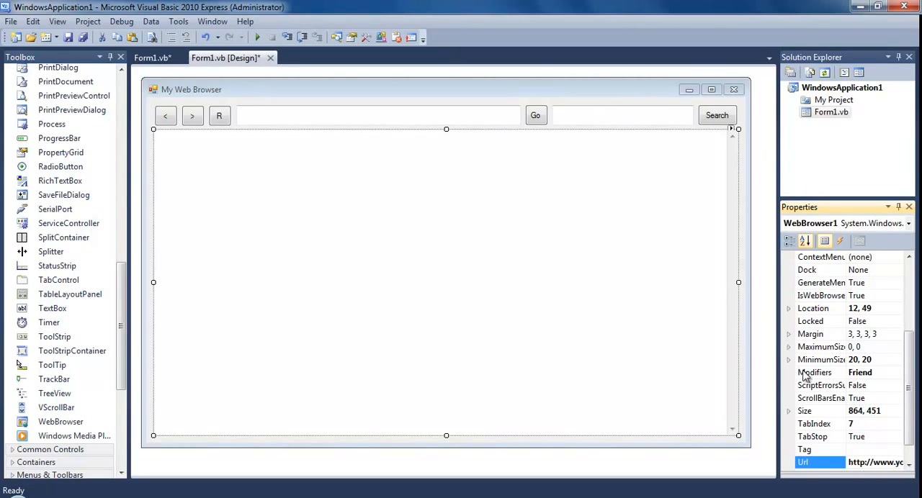
pyautogui.moveTo(778, 449)
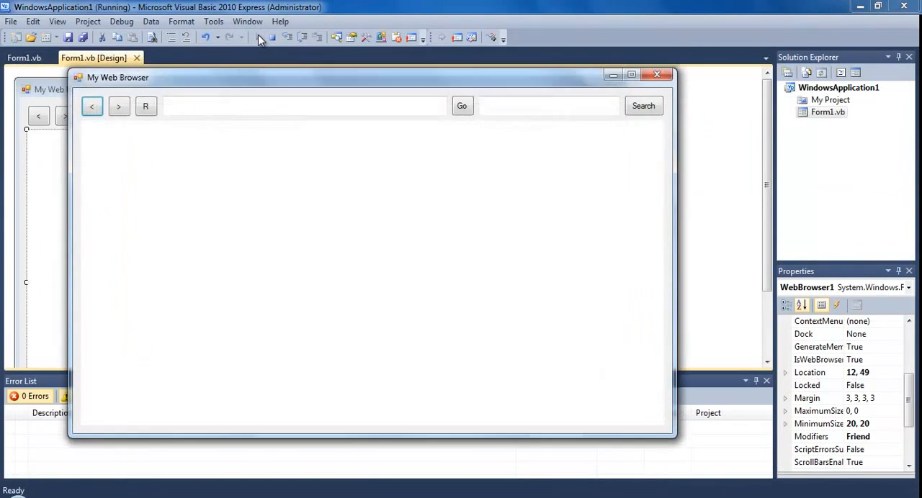
# Maximize the running browser to view the Wafni Tutorials YouTube channel page.
pyautogui.click(462, 106)
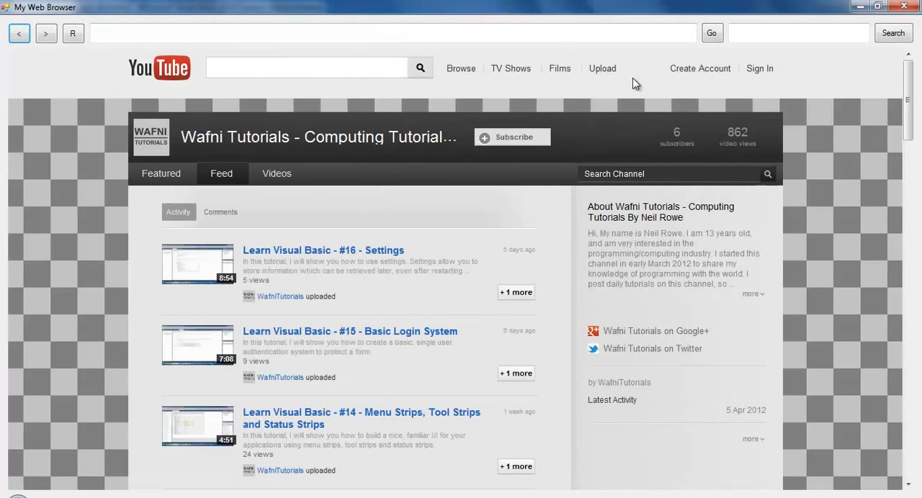
pyautogui.moveTo(830, 154)
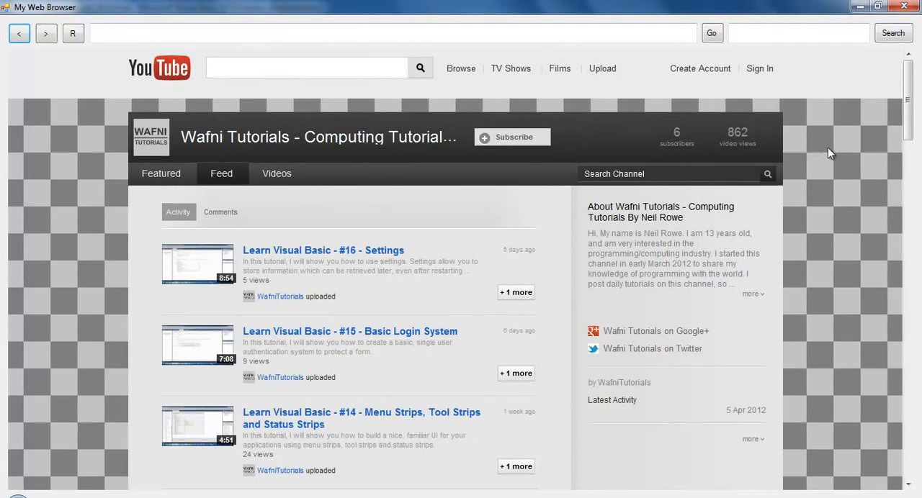